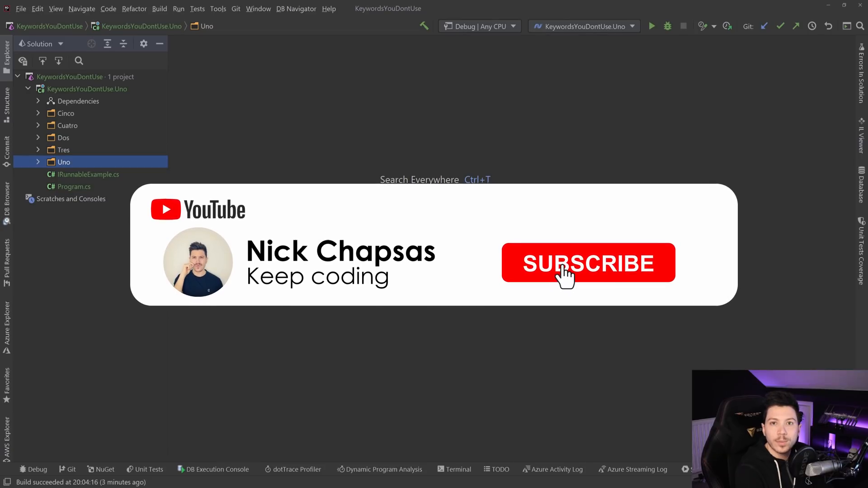
Bring up CheckedUncheckedExample.cs from the Uno folder for editing
click(587, 263)
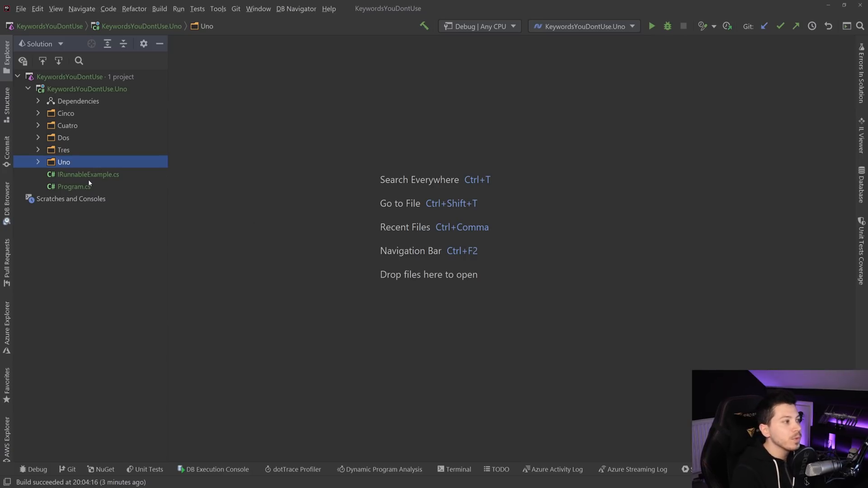
double_click(73, 186)
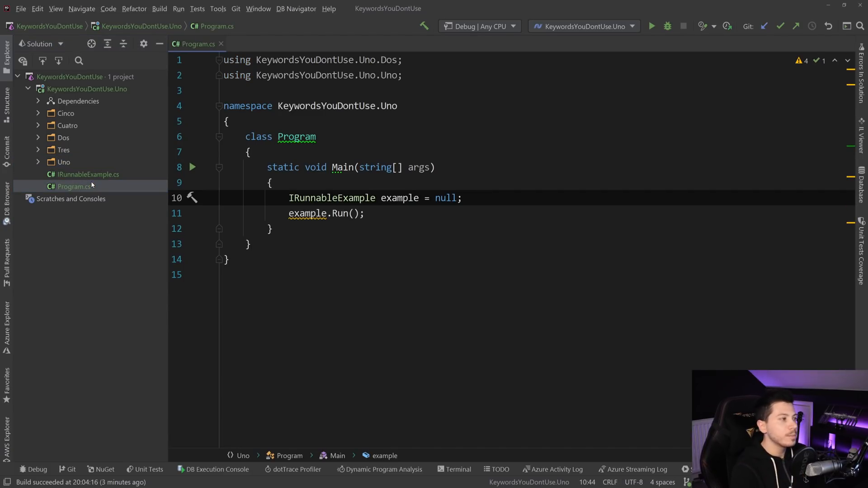
click(64, 162)
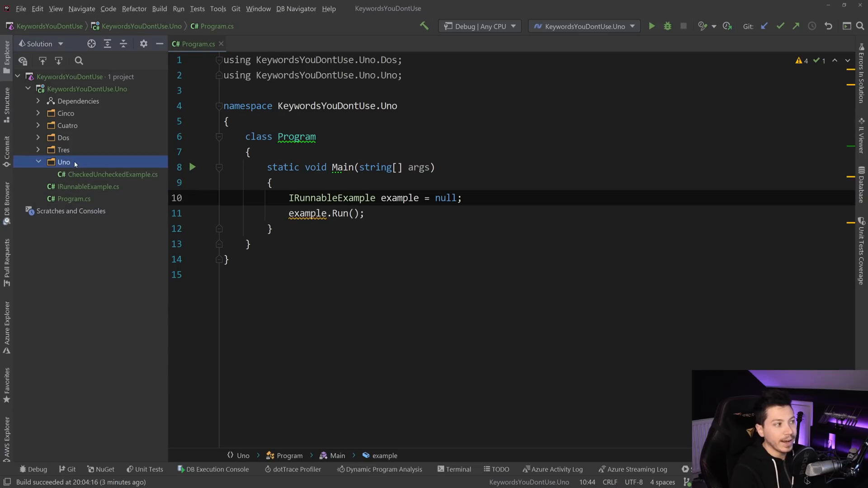
double_click(109, 175)
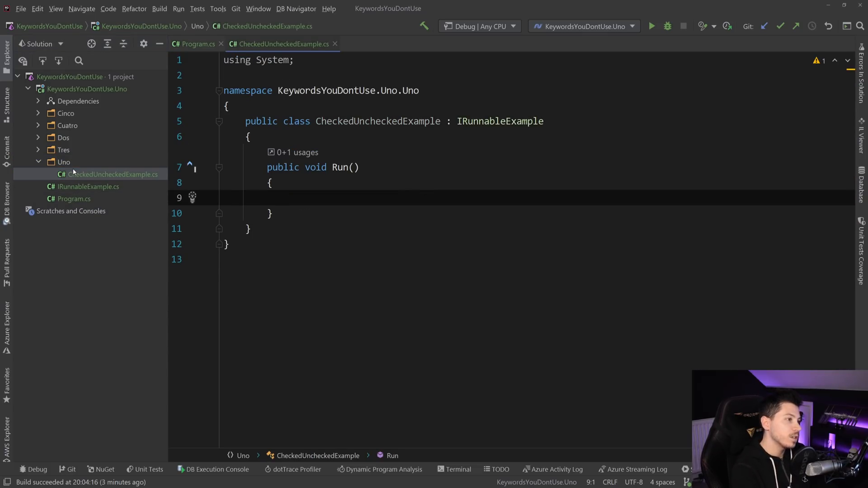
Declare uint maxUintValue = uint.MaxValue and write it to the console in Run
text(i)
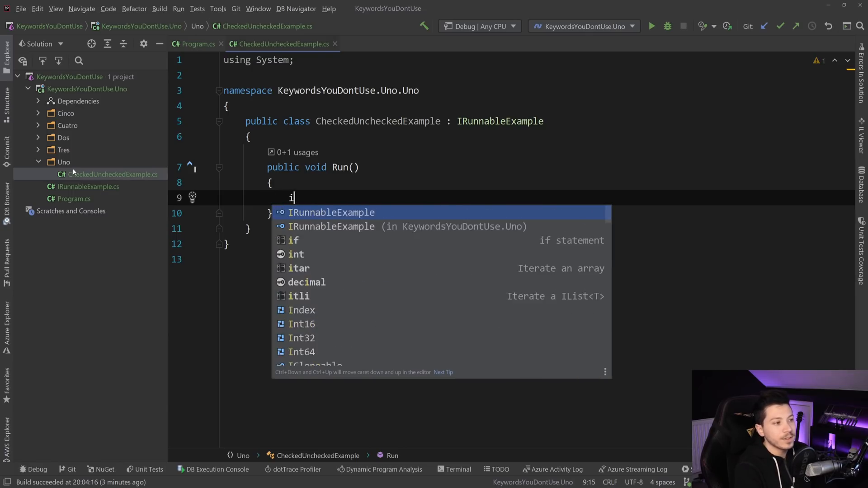
text(uint ,)
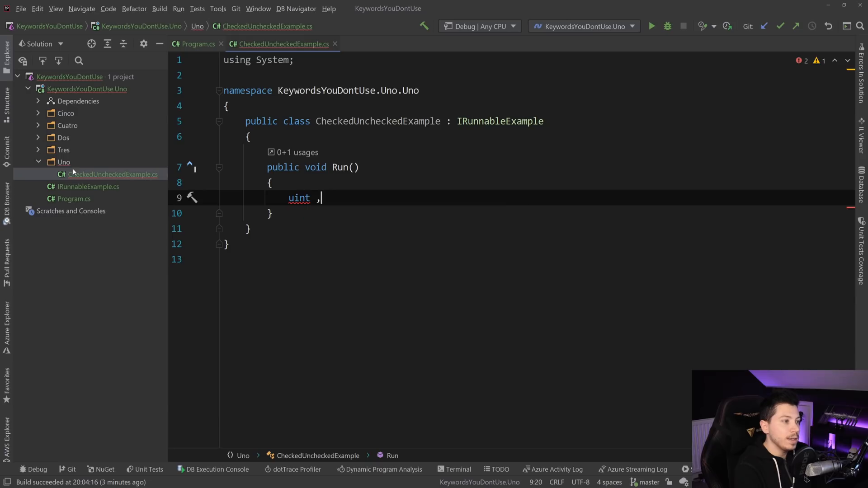
text(maxUintVa)
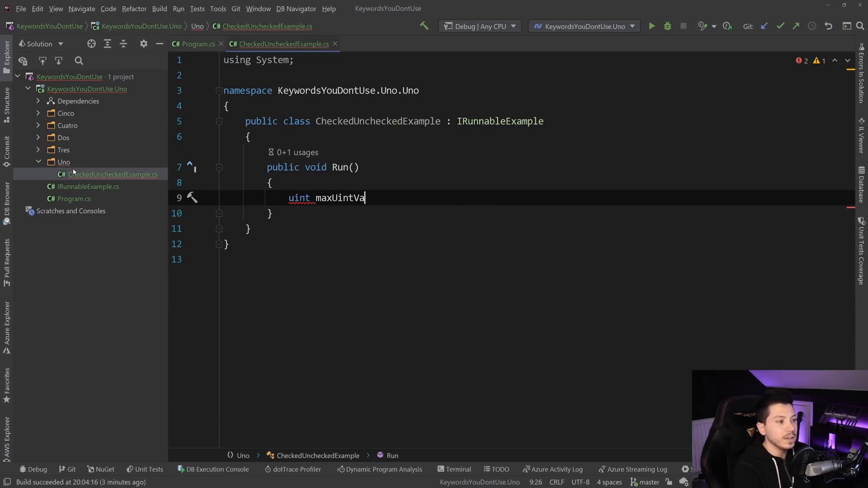
text(lue = uint.MaxValue;)
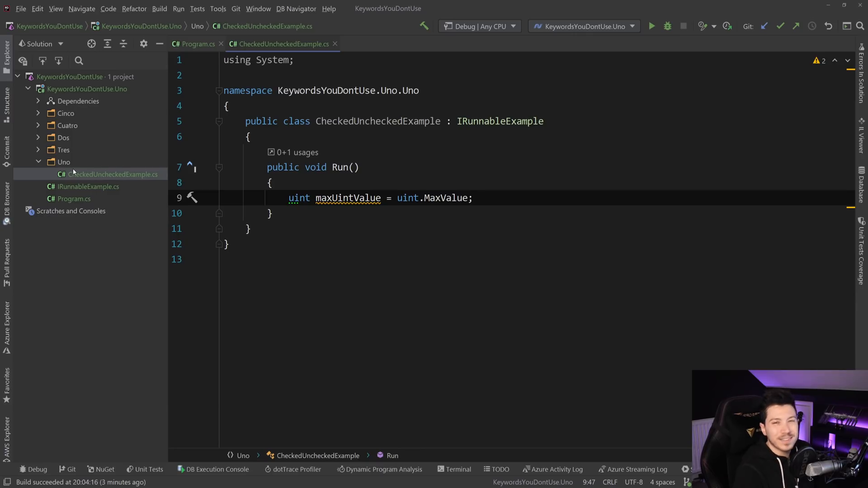
text(c)
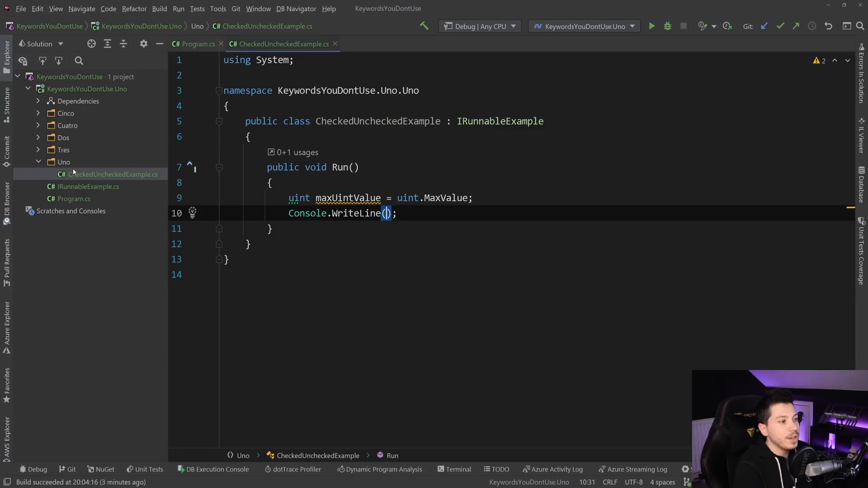
text(maxUintValue)
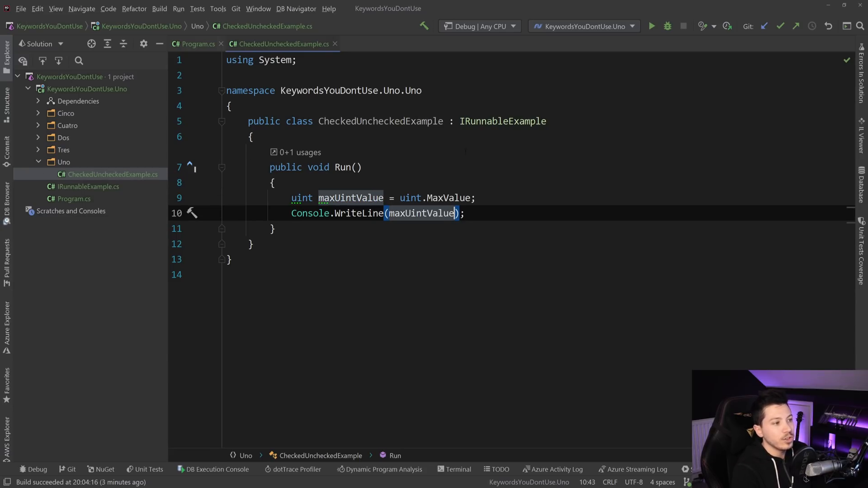
Make Program instantiate new CheckedUncheckedExample and build the project
click(195, 44)
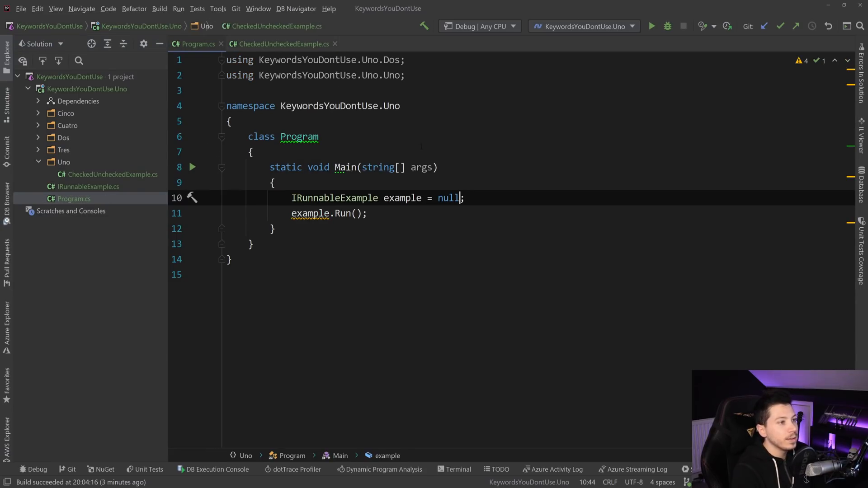
text(new CheckedUncheckedExample)
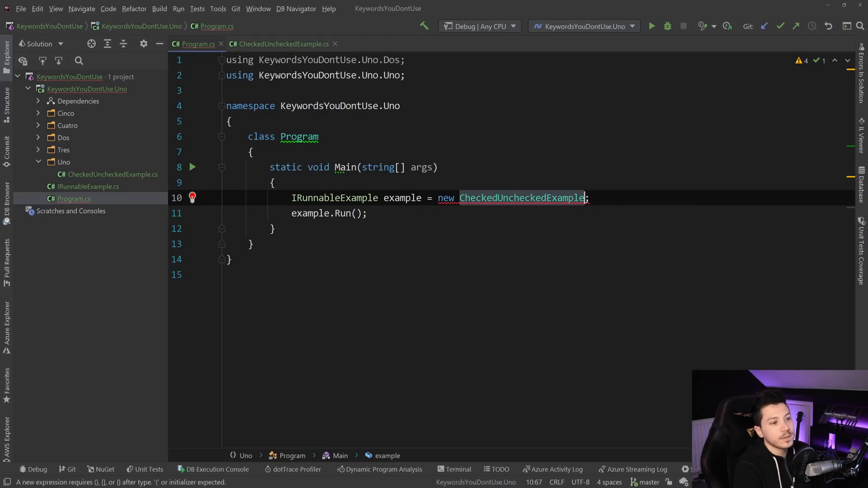
click(282, 43)
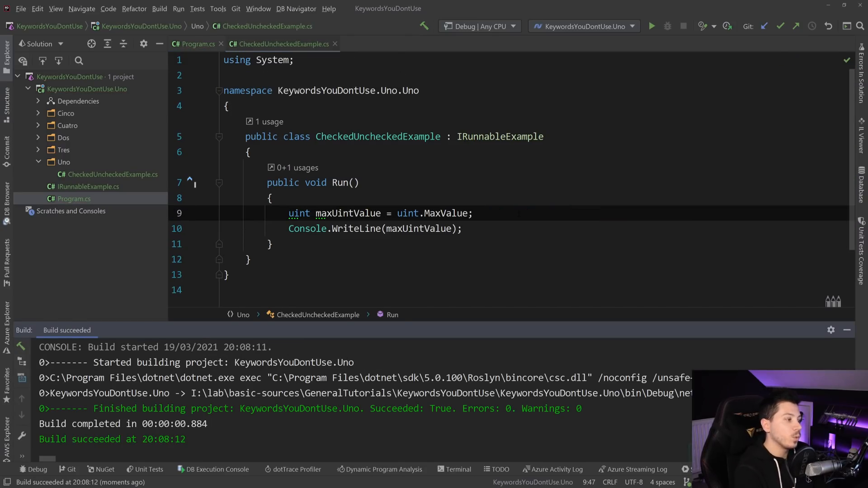
Add maxUintValue++ before printing, then surround the statements with a checked block
click(652, 26)
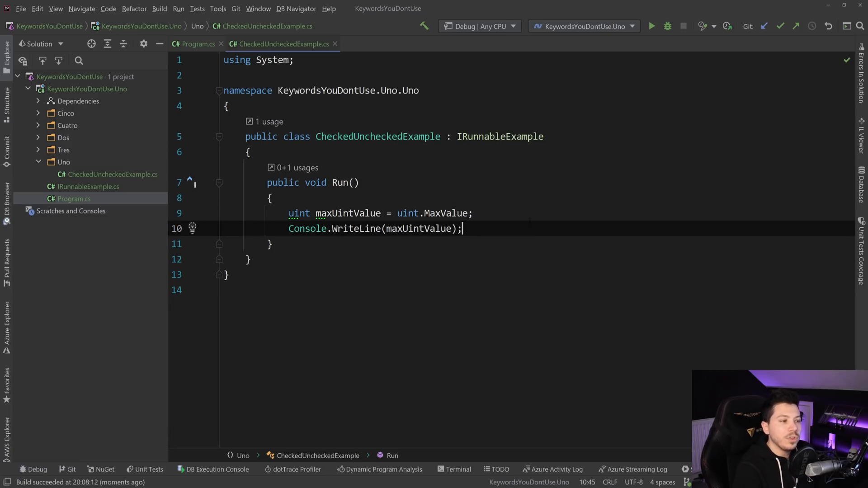
text(maxUintValue)
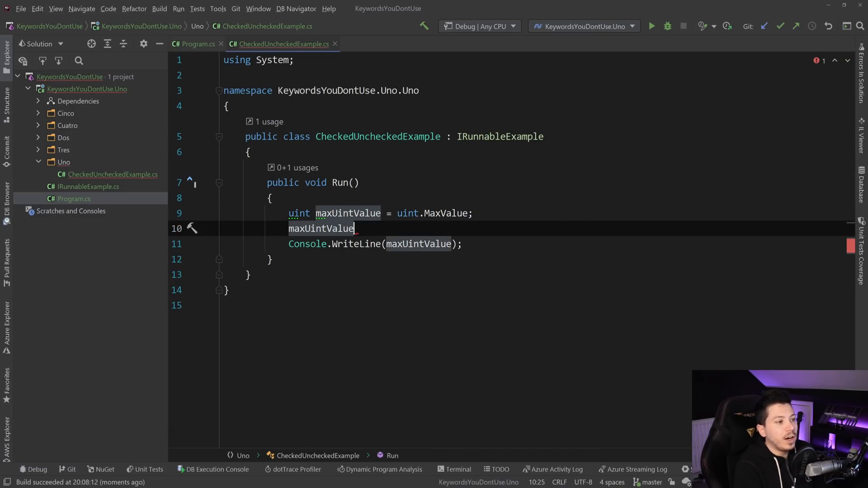
text(++;)
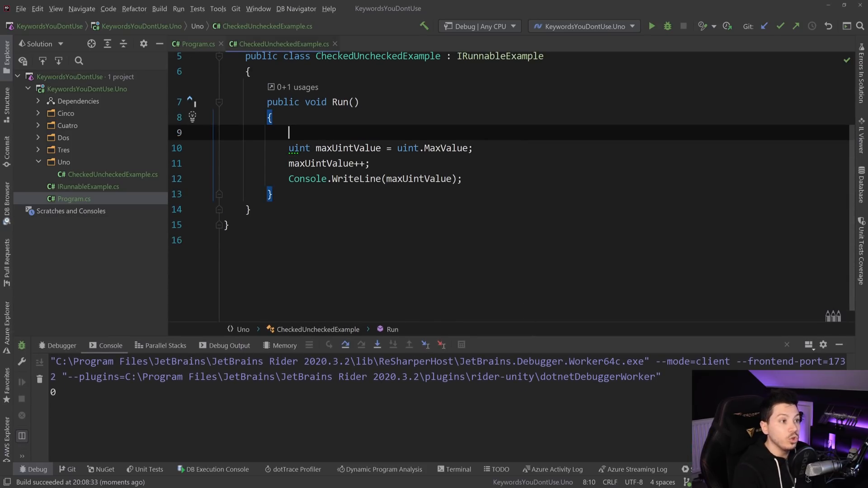
text(checked)
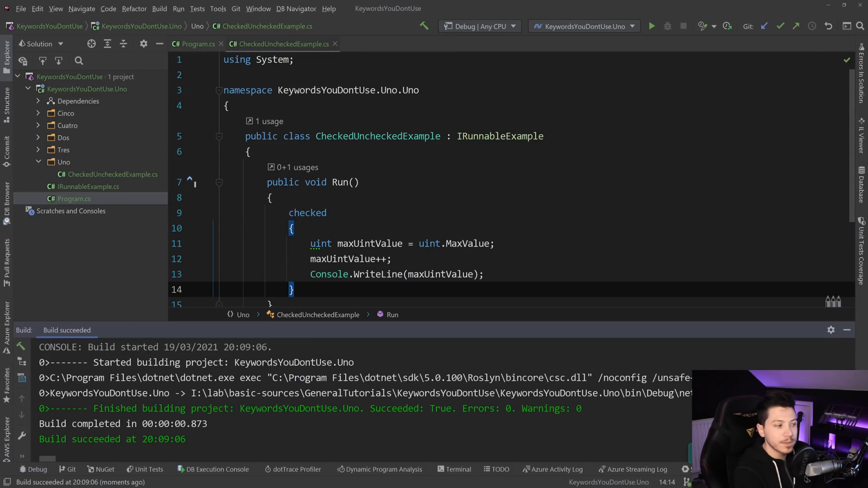
Debug the program again with the checked block in place
click(652, 27)
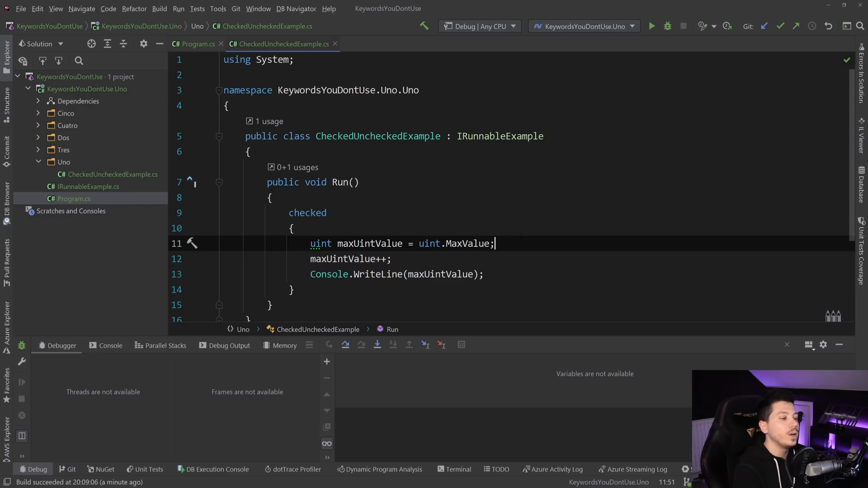
Nest an unchecked block around the increment and tidy the surrounding code
text(unchecked)
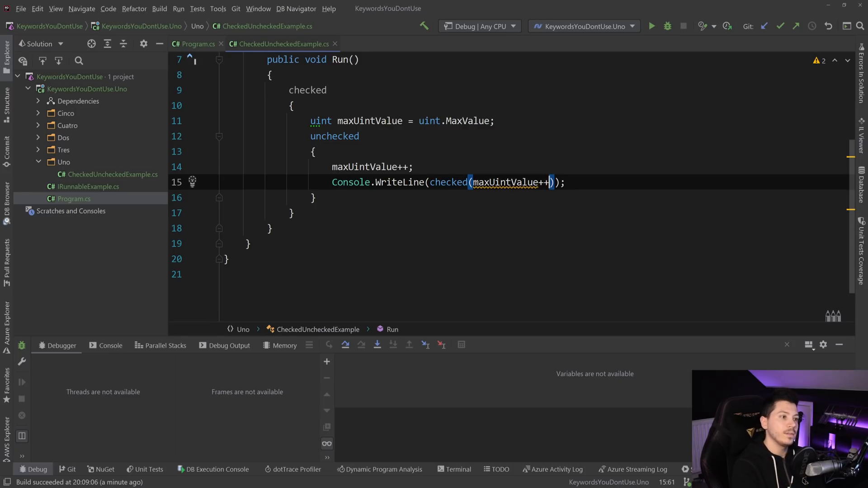
key(Delete)
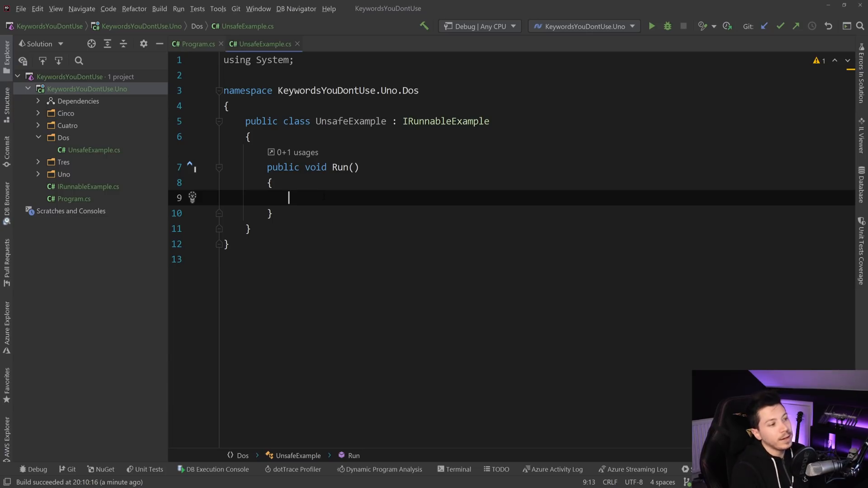
Mark UnsafeExample's Run as unsafe and edit the .csproj to allow unsafe blocks
click(290, 167)
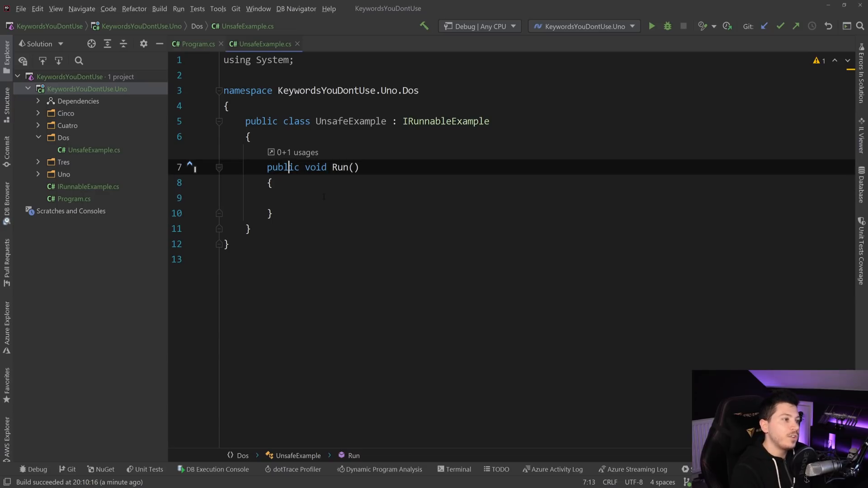
text(u)
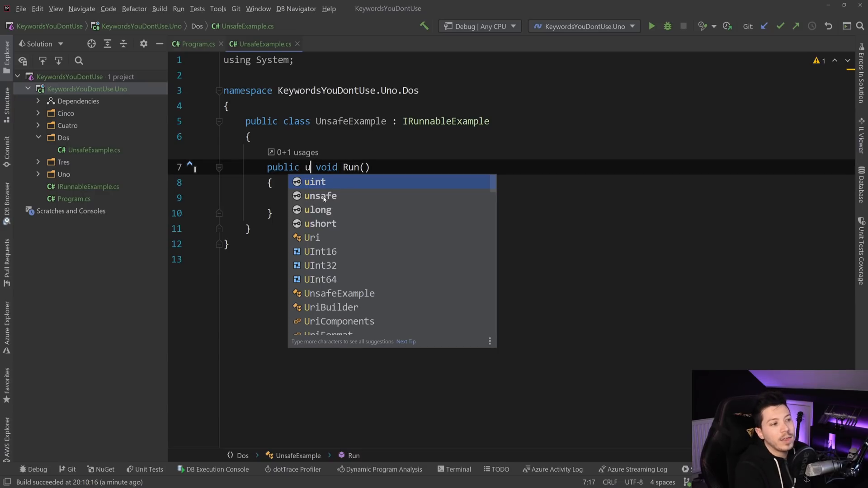
text(f)
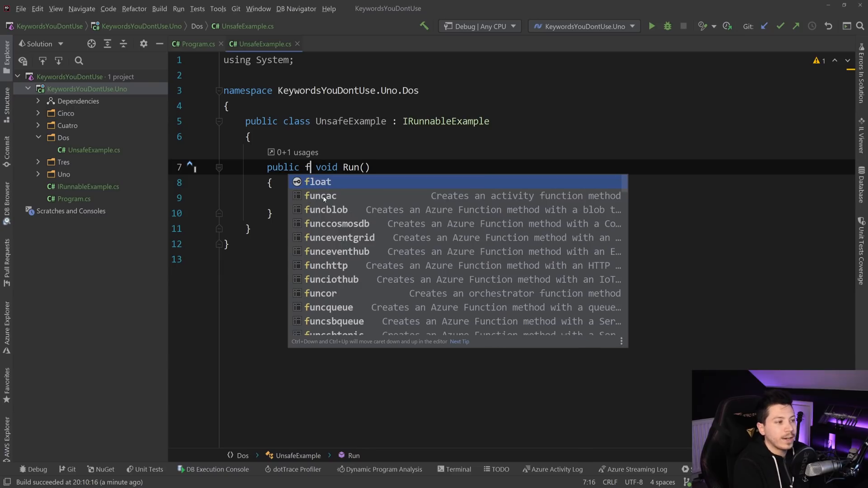
text(unsafe)
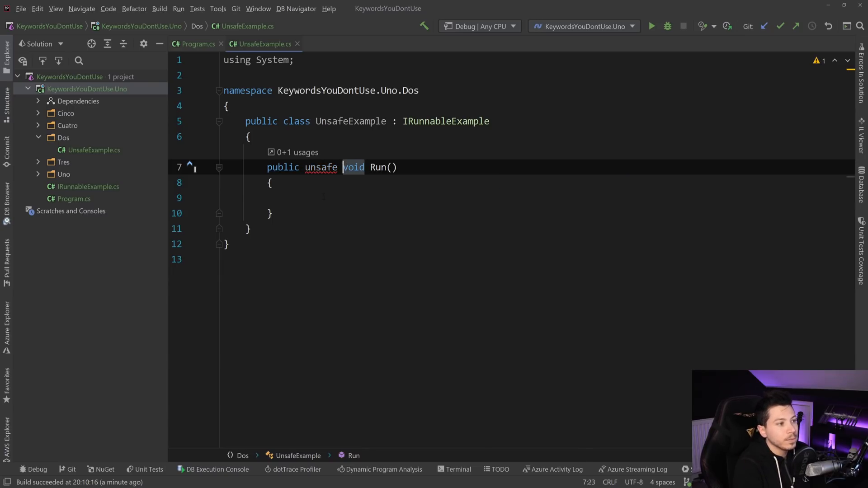
text(uns)
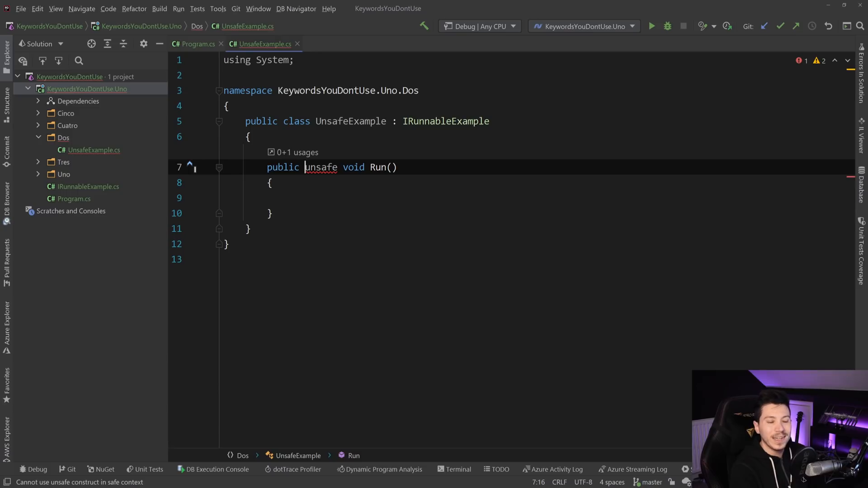
click(304, 167)
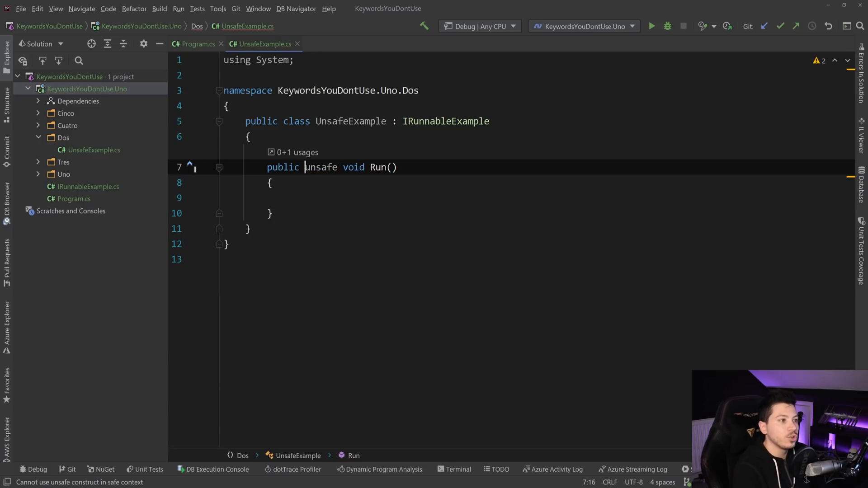
right_click(86, 89)
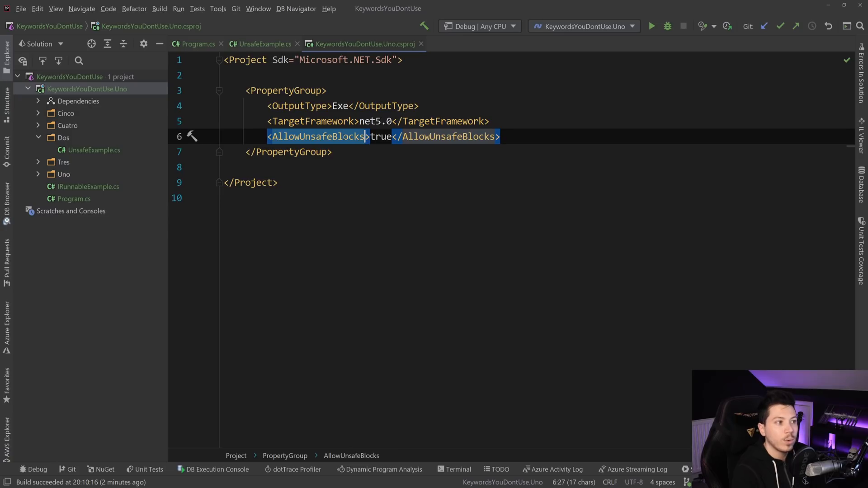
Declare int snoopDog = 420 inside the unsafe Run method
click(260, 43)
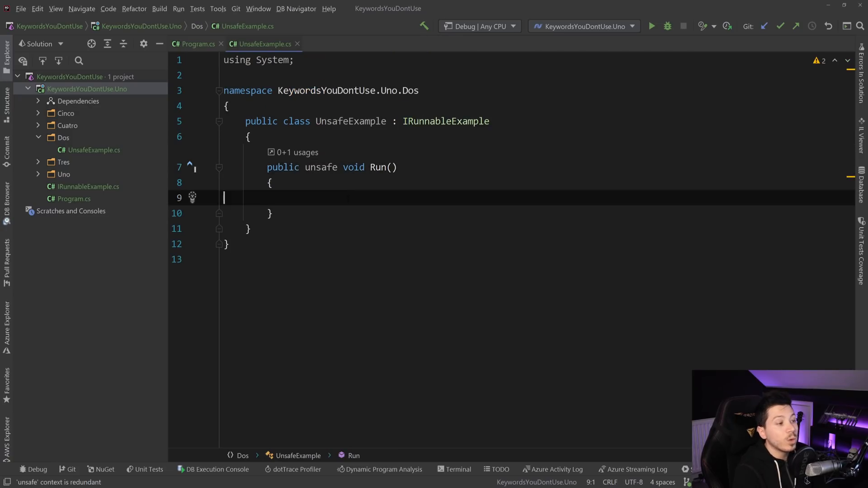
text(int)
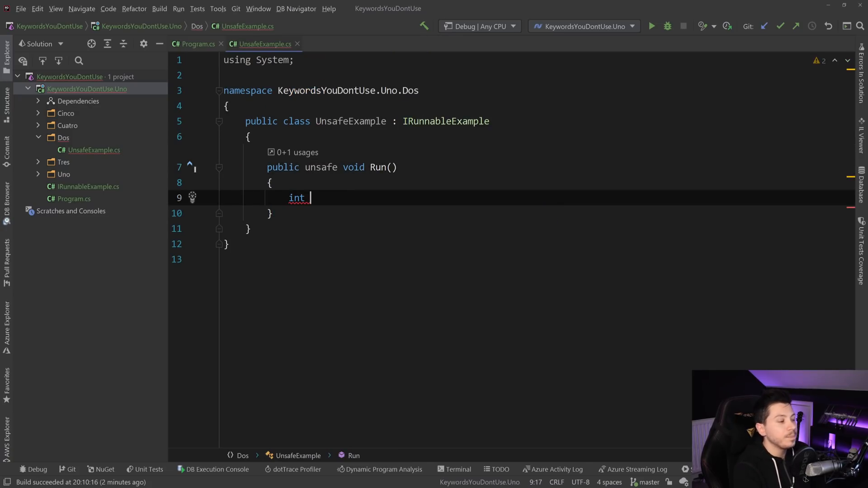
text(snooD)
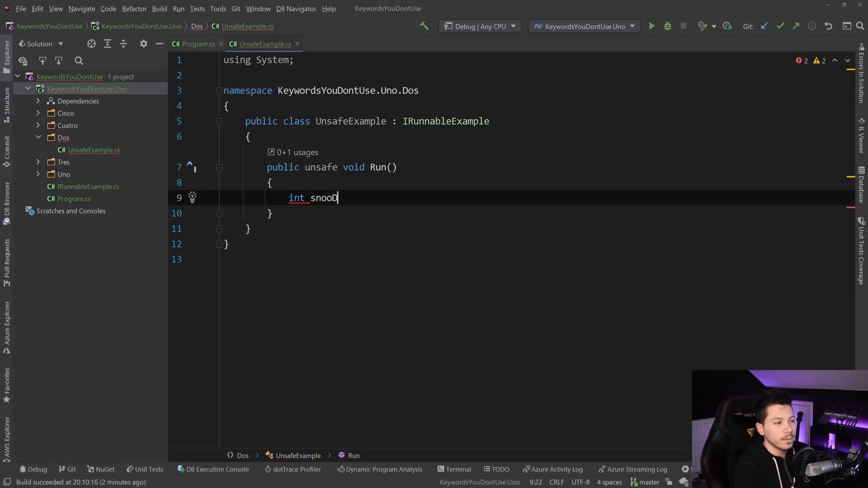
text(Dog =)
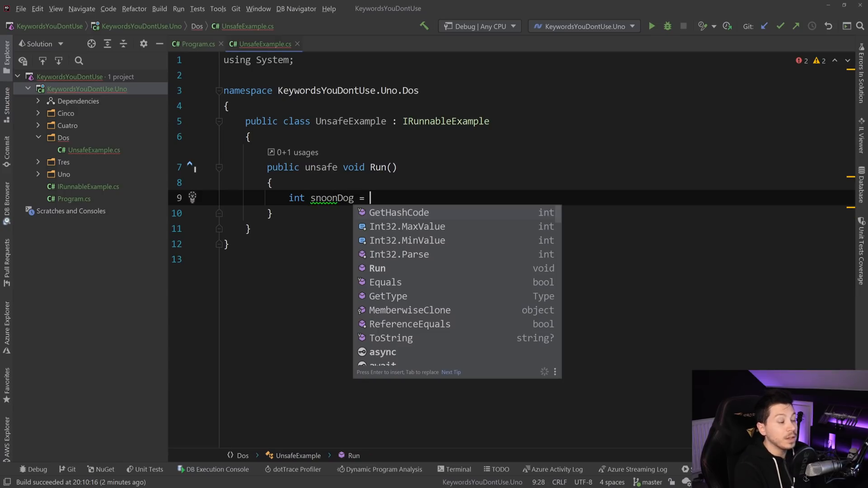
text(420;)
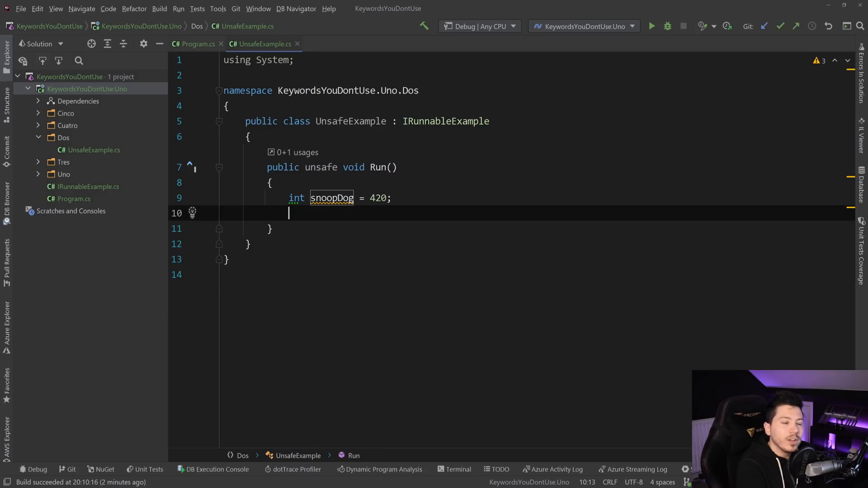
Declare int* pointer = &snoopDog, then check the entry point in Program.cs
text(int)
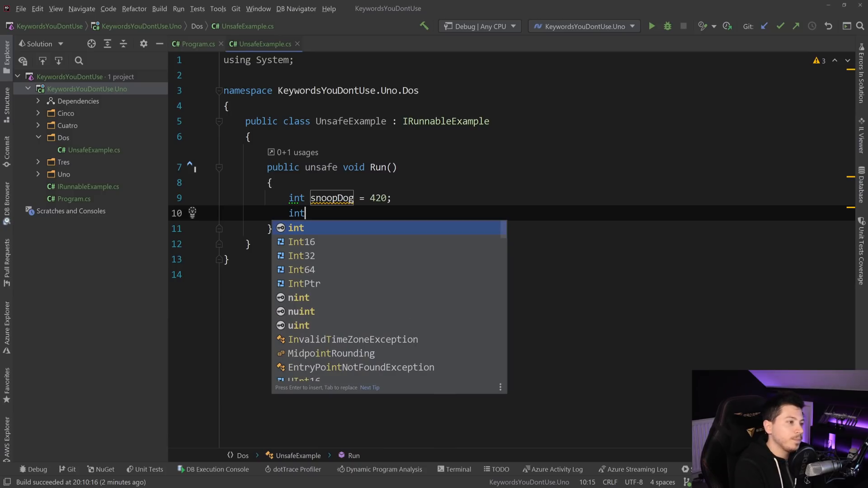
text(*)
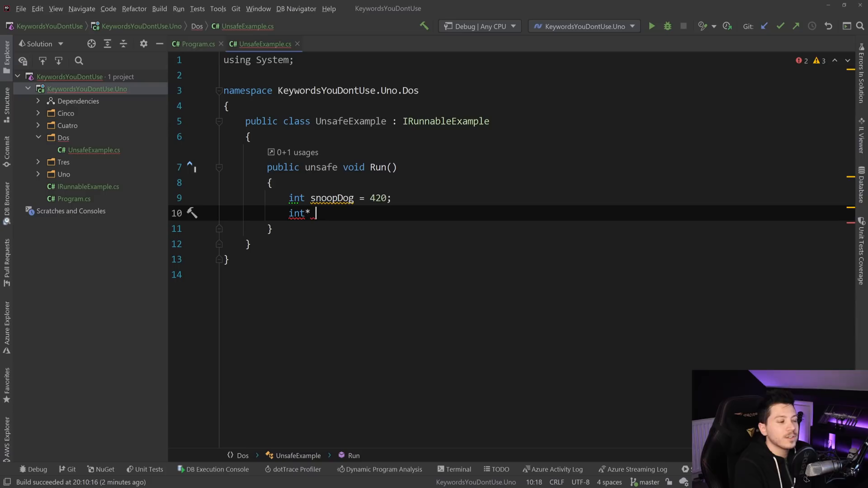
text(pointer =)
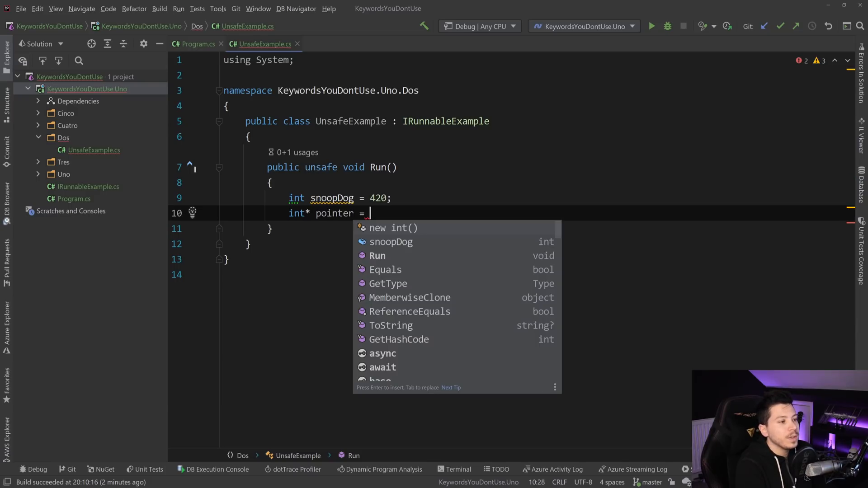
text(&sn)
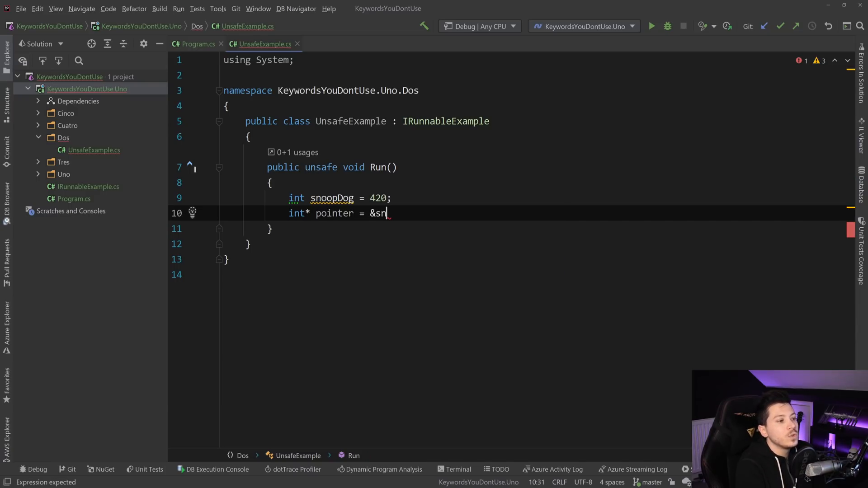
text(oopDog;)
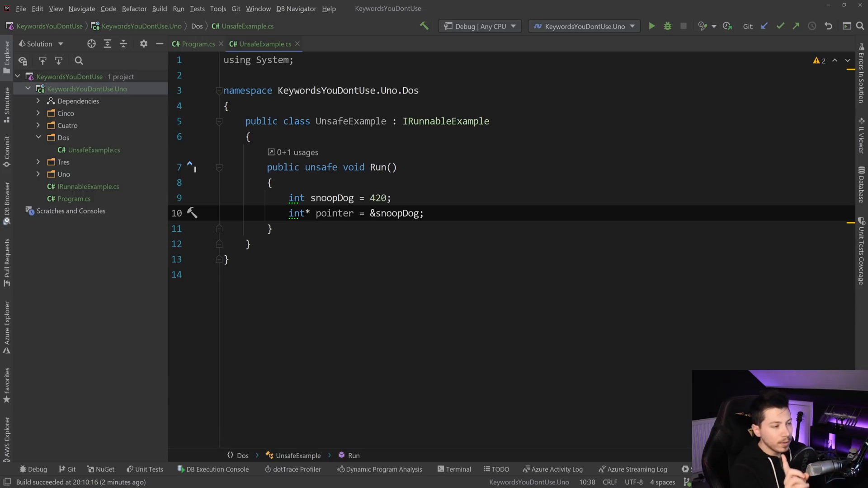
key(enter)
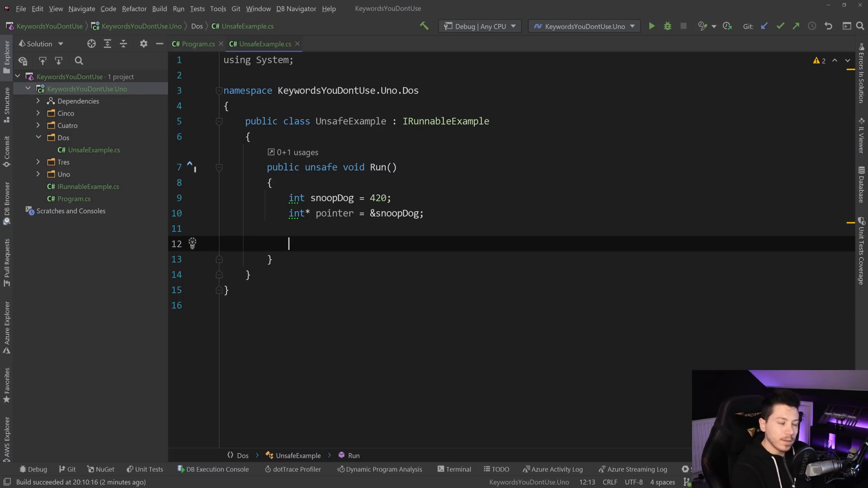
text(Con)
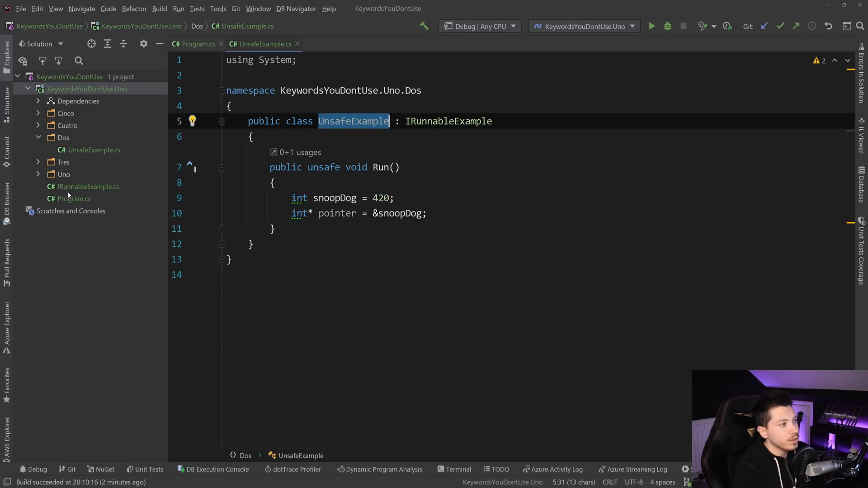
click(195, 43)
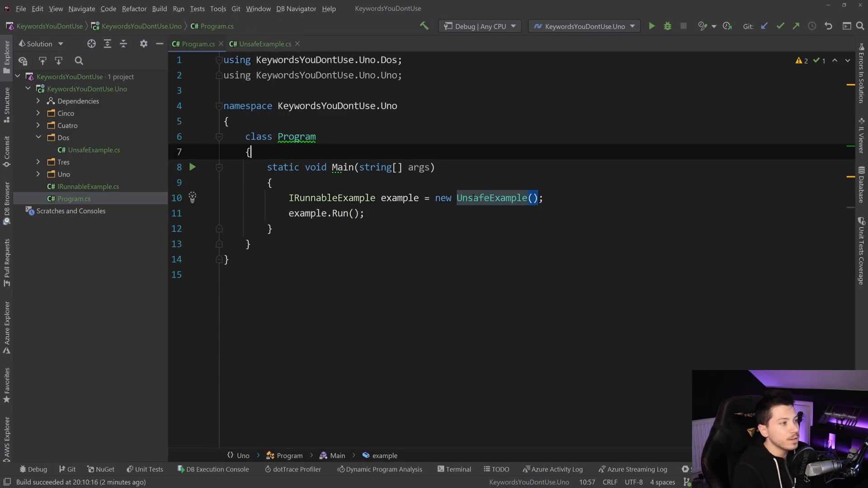
Debug Run, step past the pointer assignment to inspect its address, then stop the session
click(261, 43)
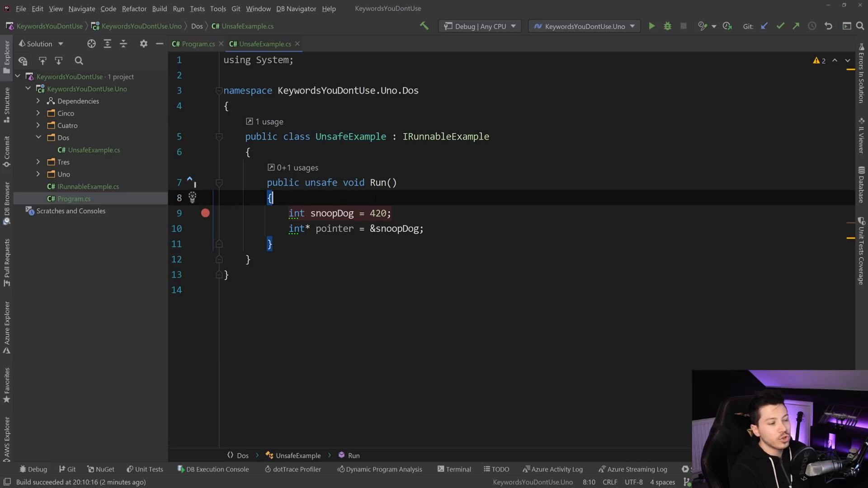
click(652, 27)
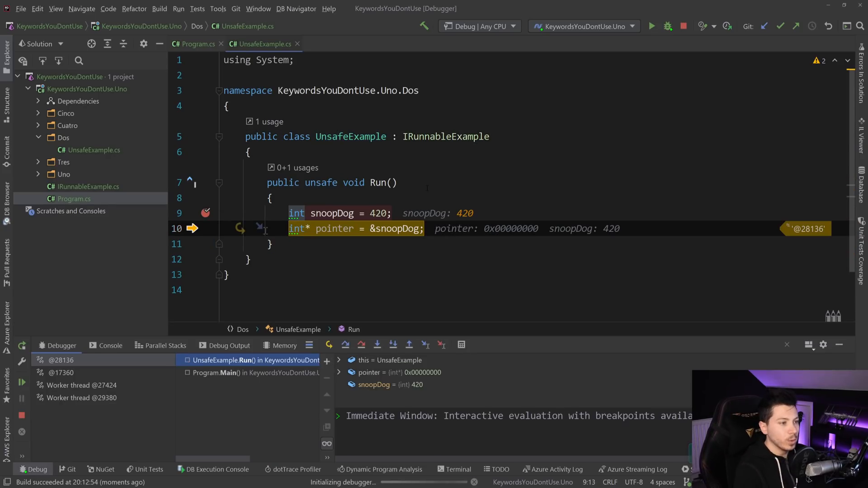
key(F10)
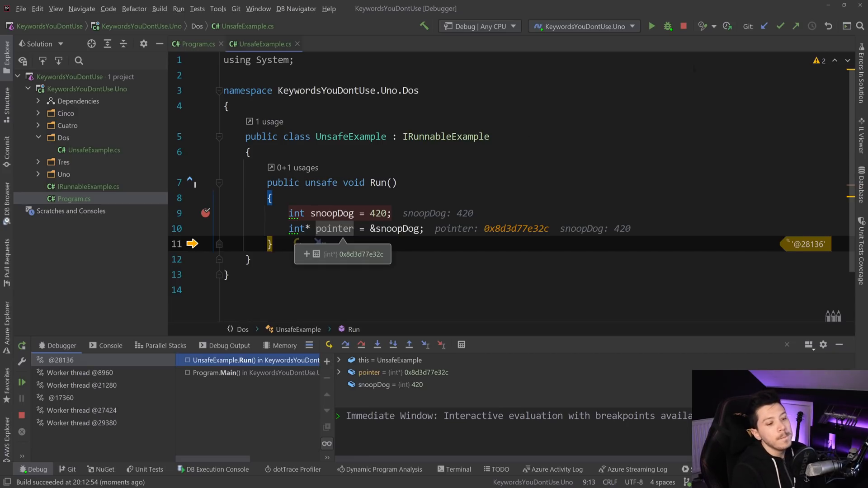
click(684, 26)
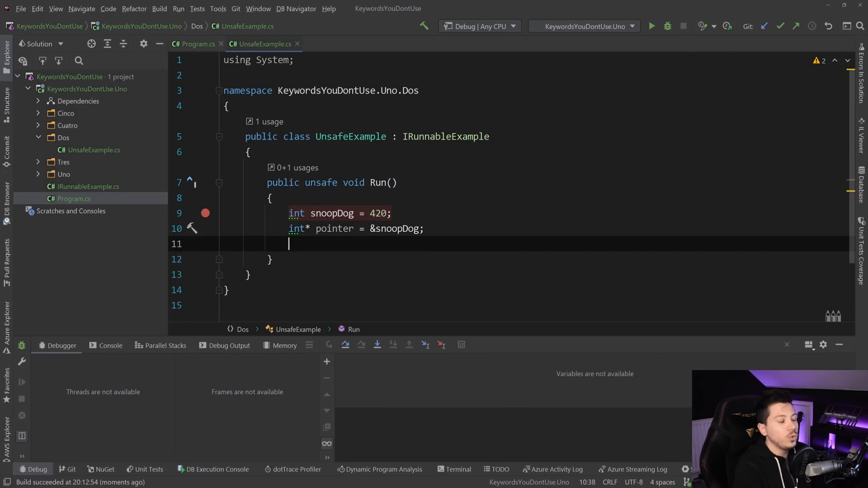
Print "The int value is {*pointer}" with an interpolated Console.WriteLine
text(Console.WriteLine();)
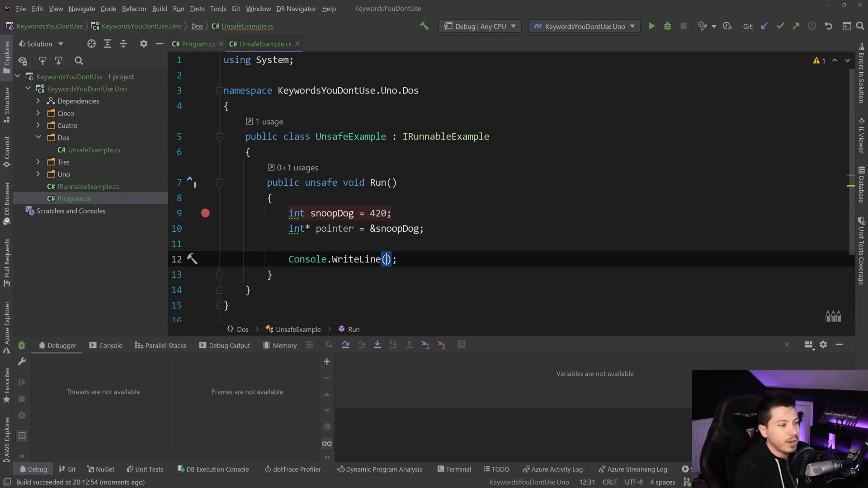
text($"The ")
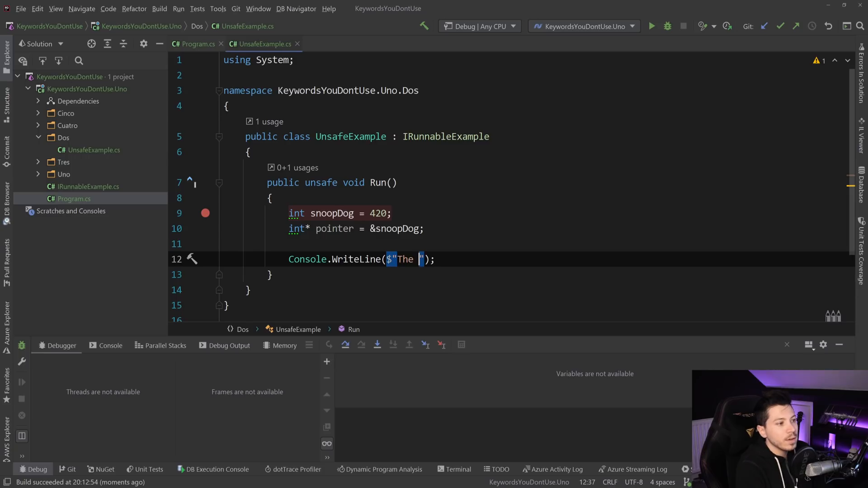
text(int value us)
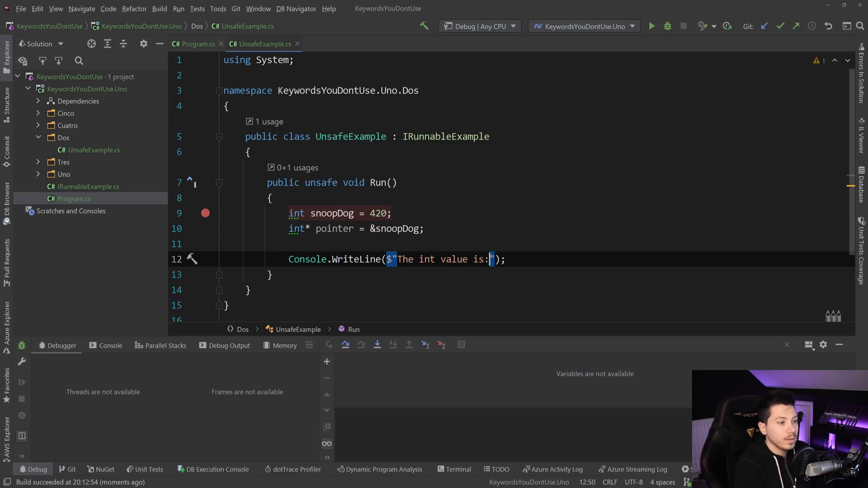
text({})
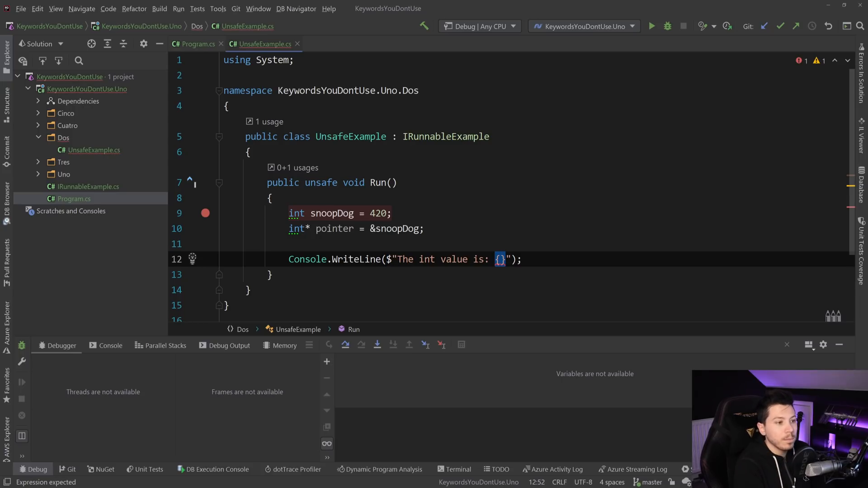
text(*pointer)
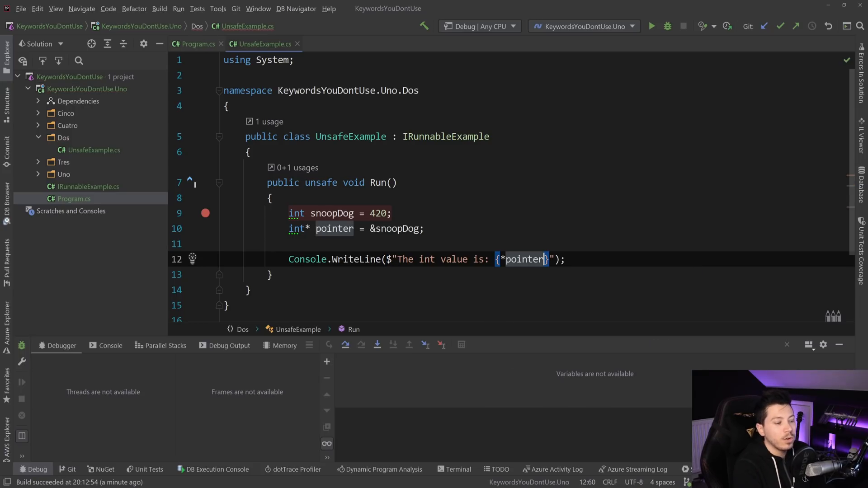
Print the string value via pointer->ToString() and the address via (int)pointer
text(Console.WriteLine($"Tre");)
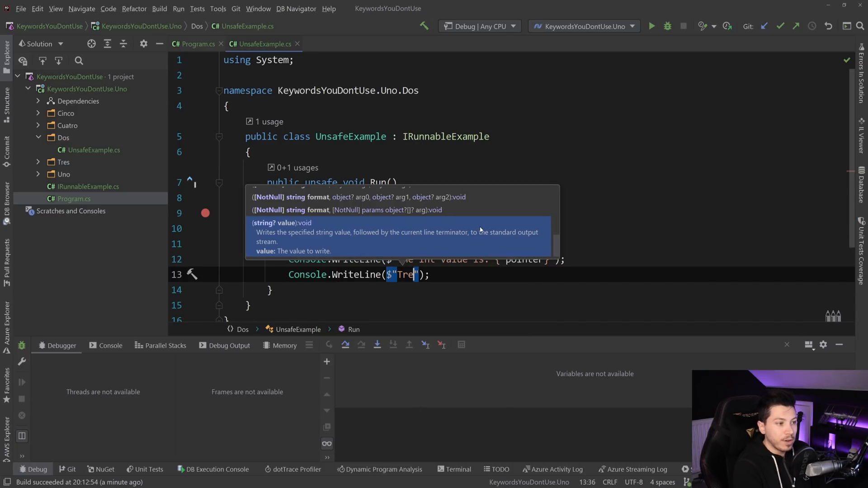
text(he string)
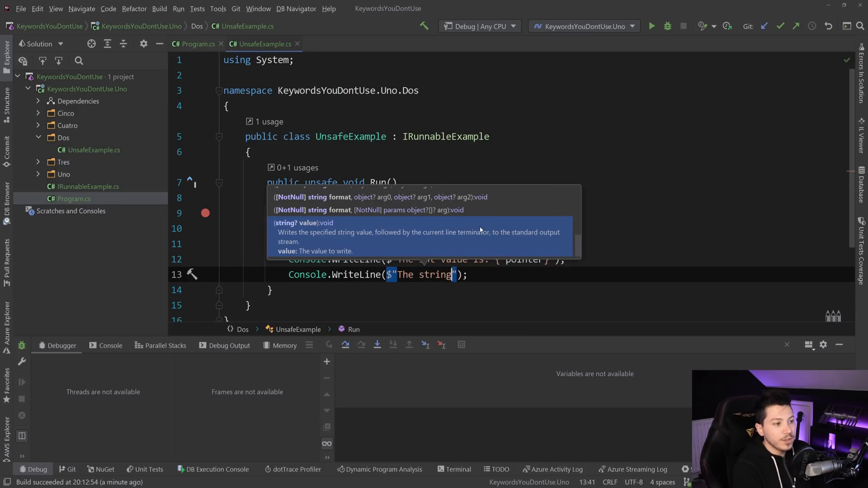
text(pointer})
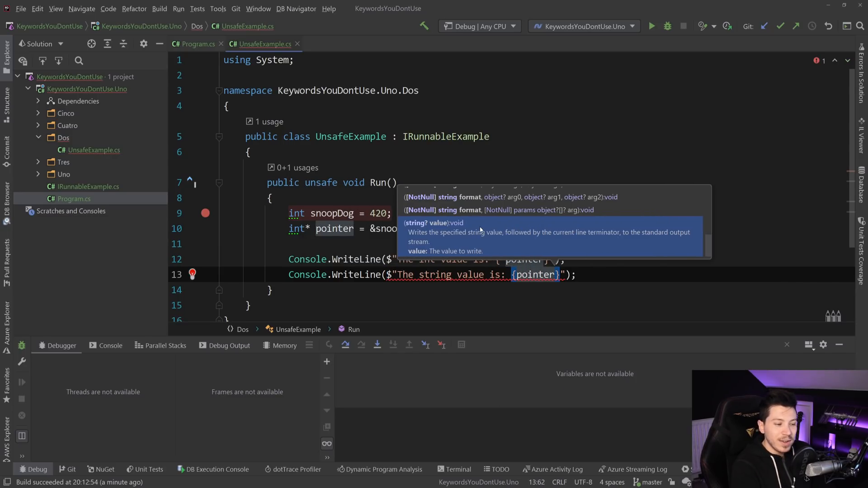
text(->ToString()
text(Console.WriteLine($"The address ");)
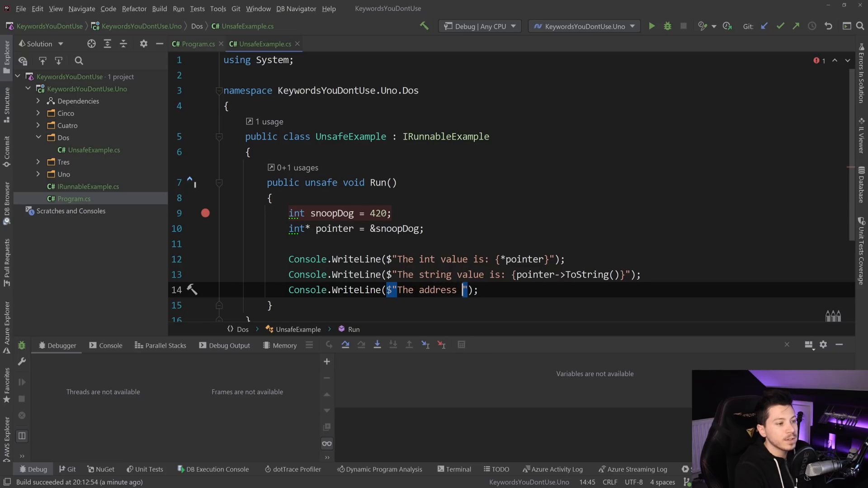
text(@)
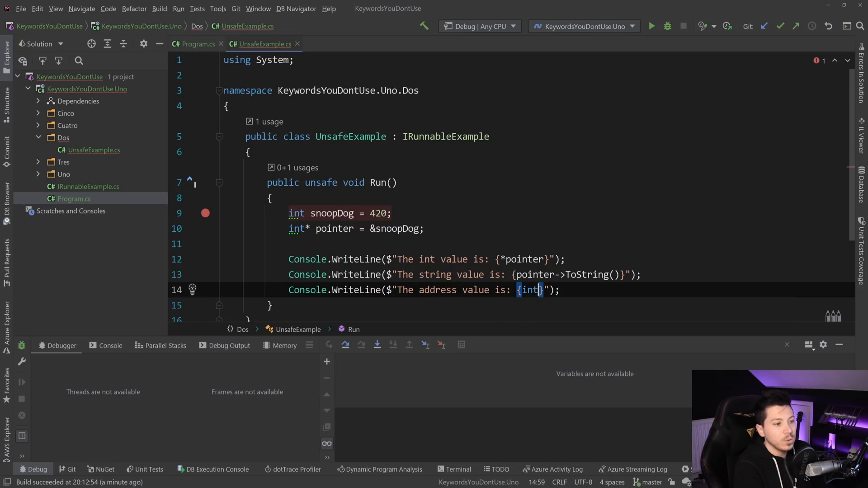
text(())
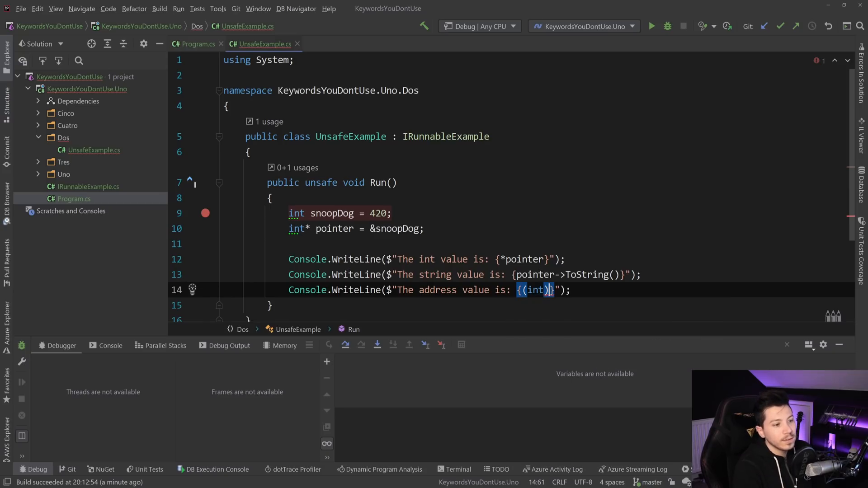
text(pointer)
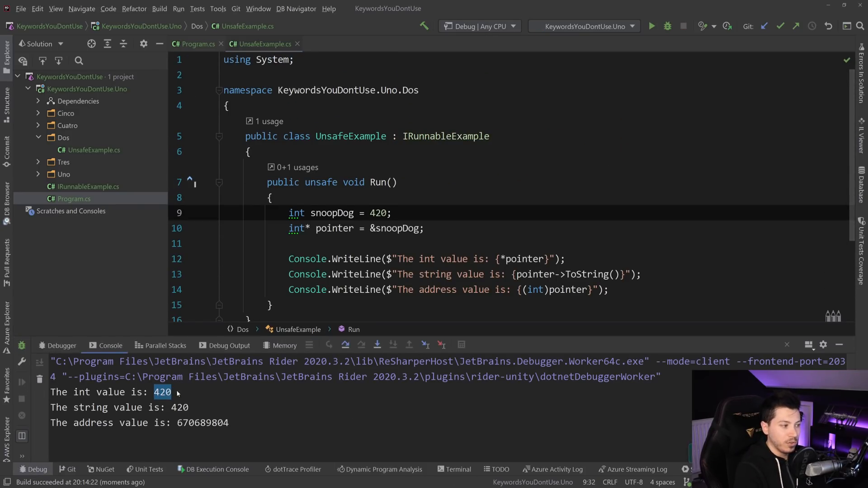
Inspect the printed 420 values in the console and return to Program.cs
double_click(524, 259)
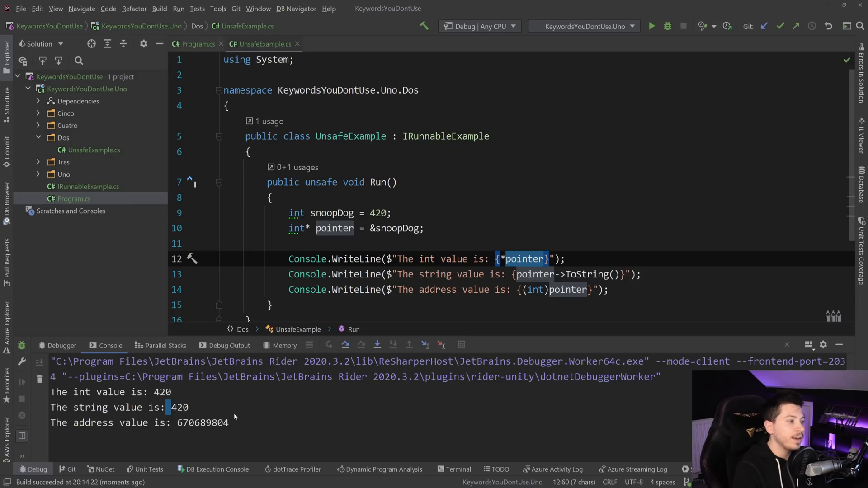
double_click(201, 422)
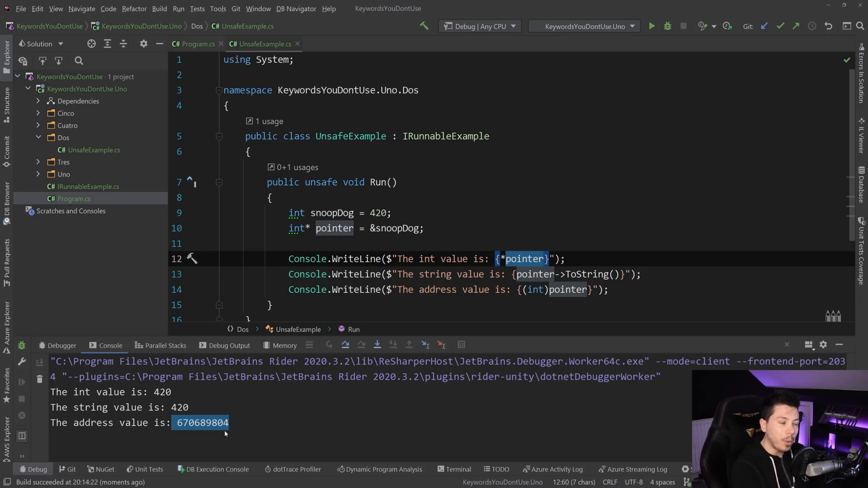
click(194, 43)
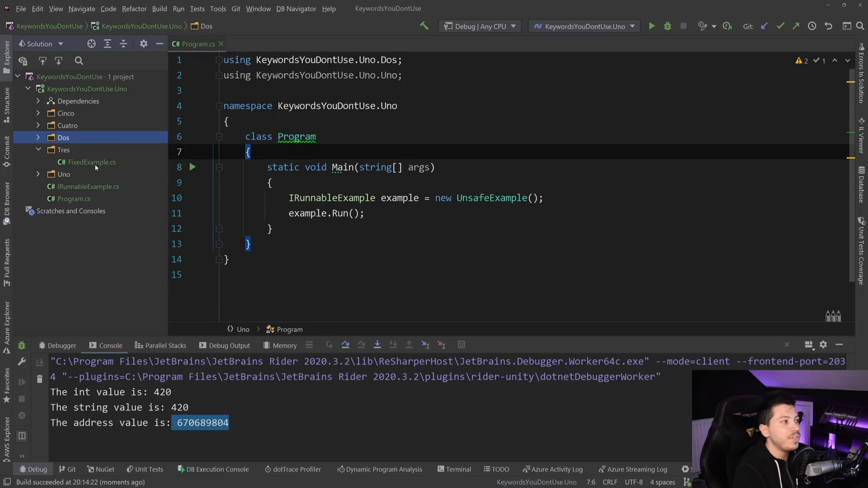
Give FixedExample a private string _text field set to "Nick"
double_click(92, 161)
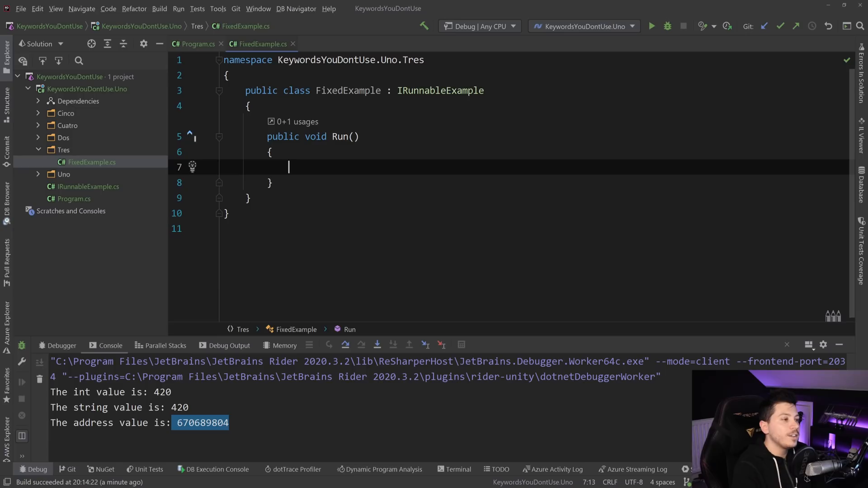
text(private)
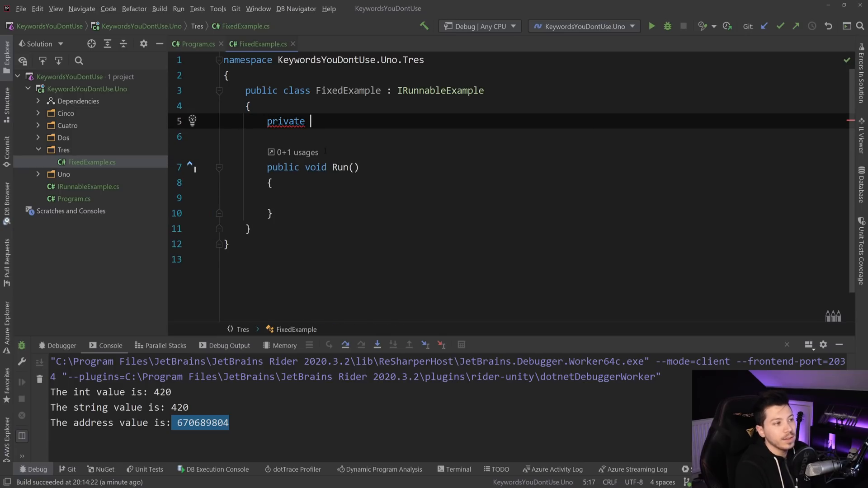
text(strin)
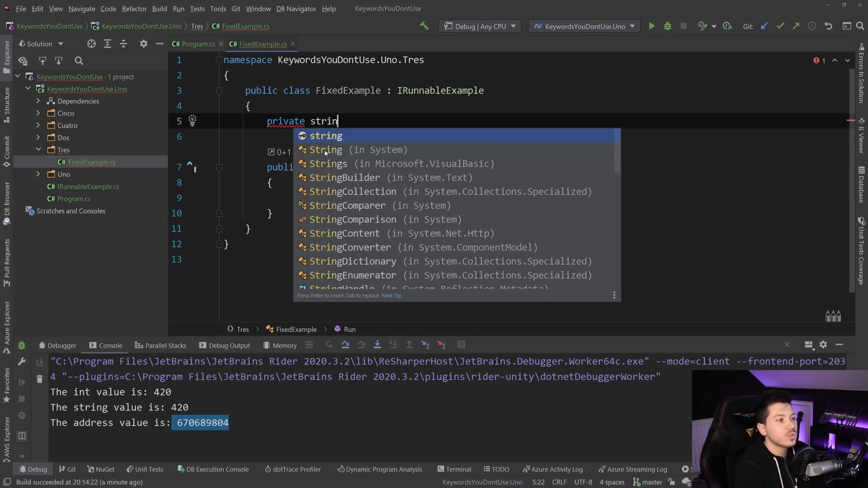
text(text = "N)
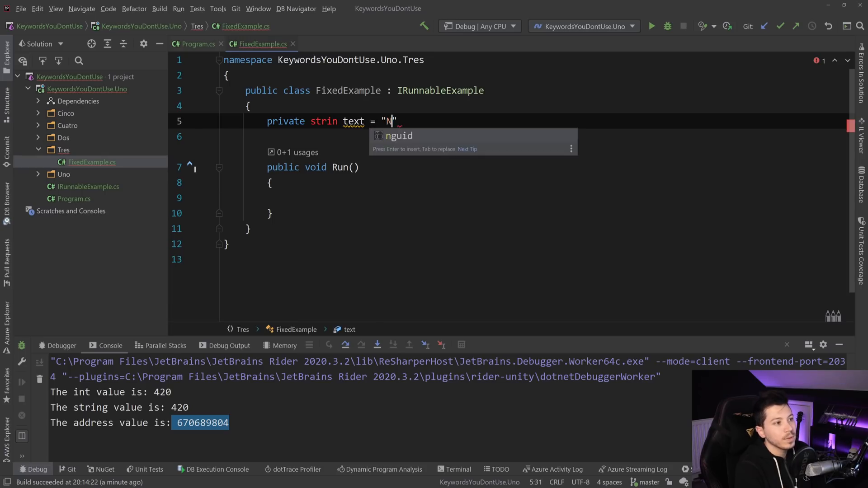
text(ick)
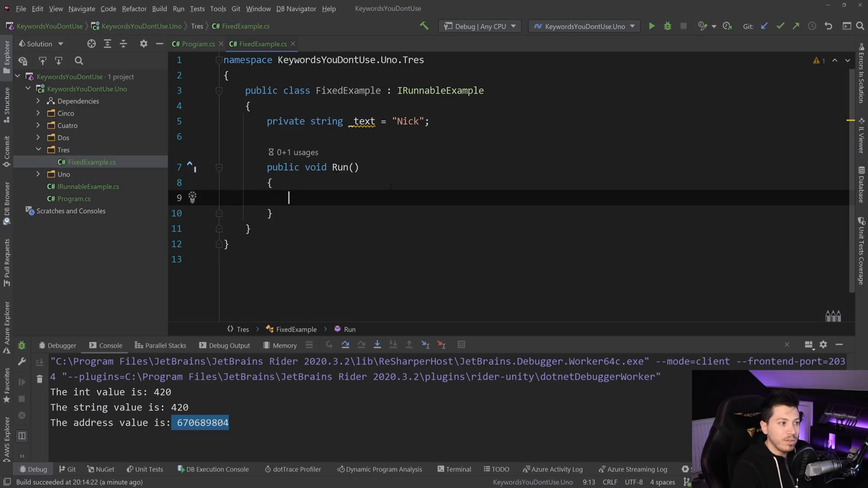
Try a char* pointer = &_text line in Run, then delete the invalid line
text(char*)
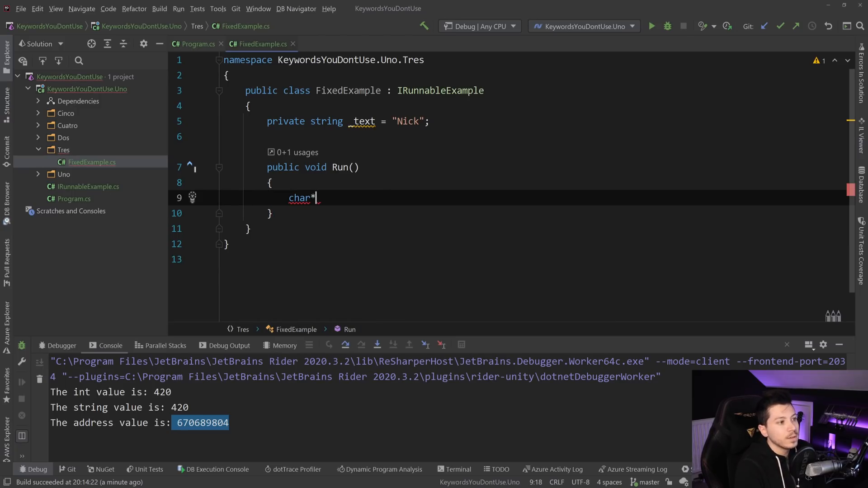
text(pointer = ^)
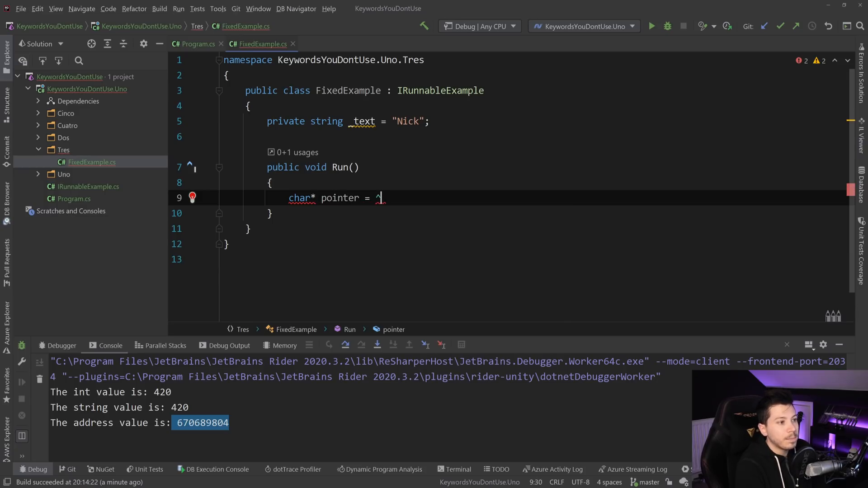
text(& _text;)
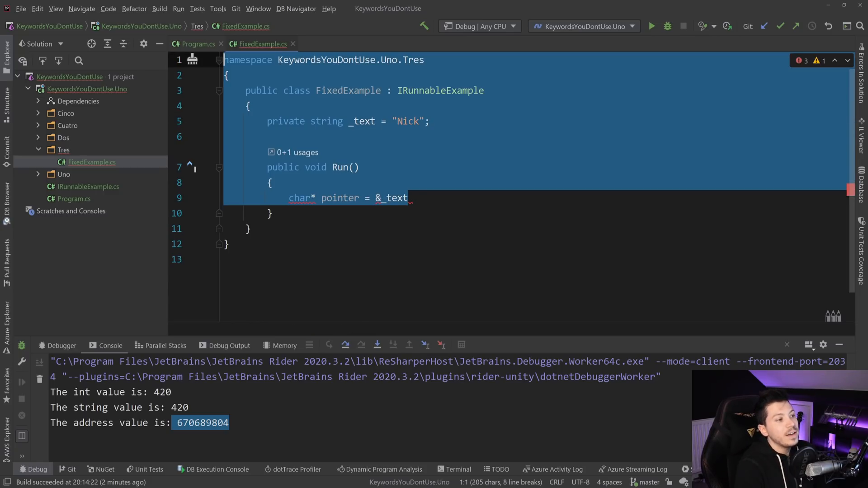
key(Delete)
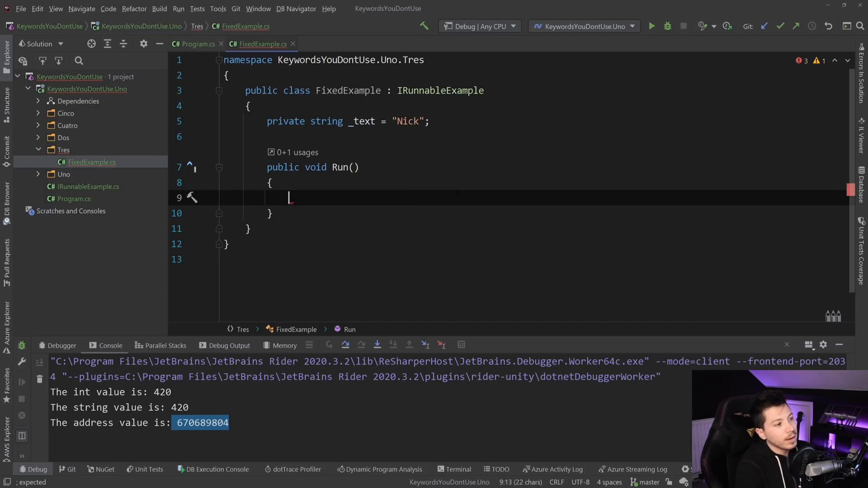
Mark Run unsafe and pin _text with fixed(char* pointer = _text)
text(fi)
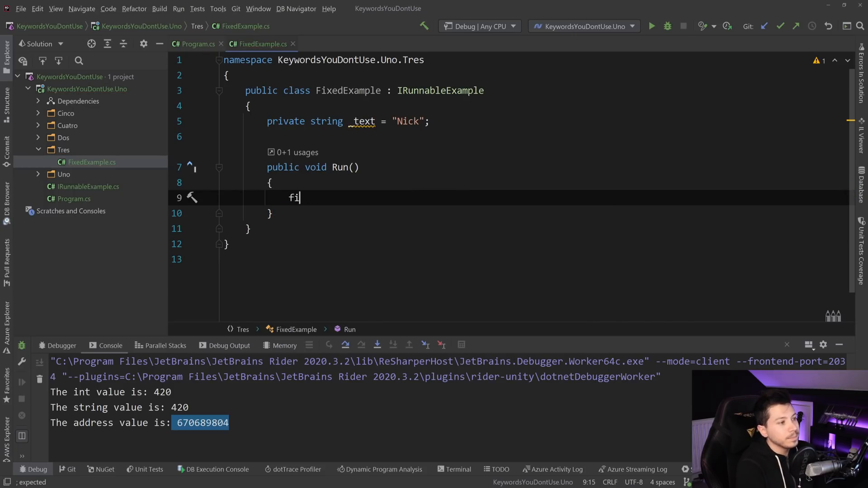
text(xed(char* pointer = &_text))
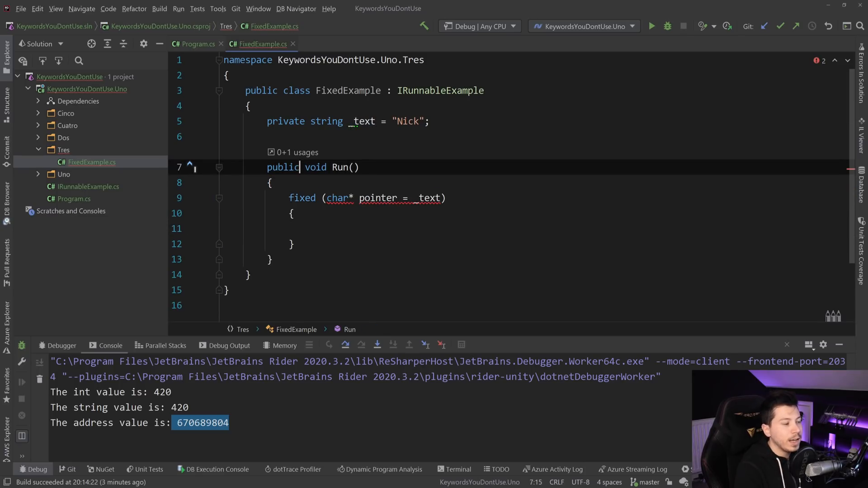
text(unsafe)
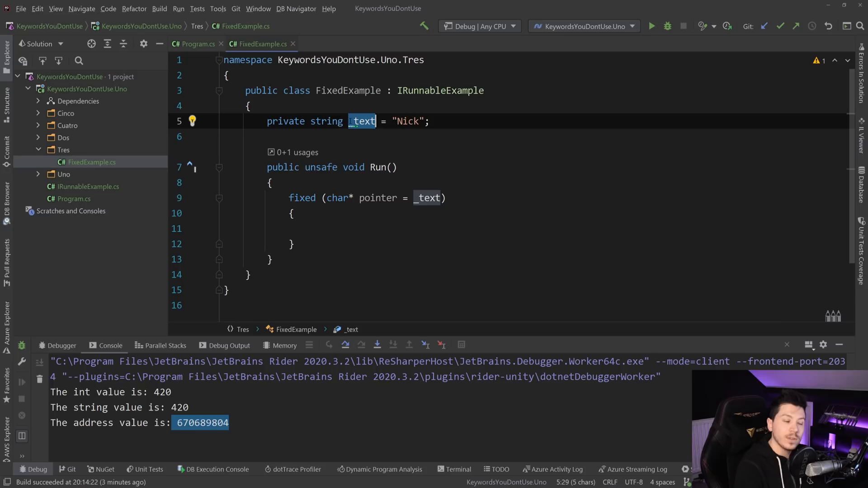
mouse_move(353, 121)
text(var)
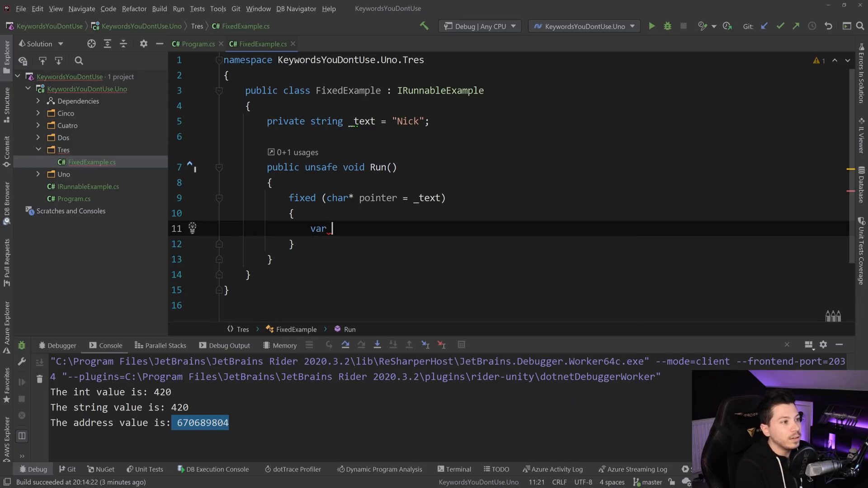
Initialise name to string.Empty and start a while loop running until *ptr is '\0'
text(name = strin)
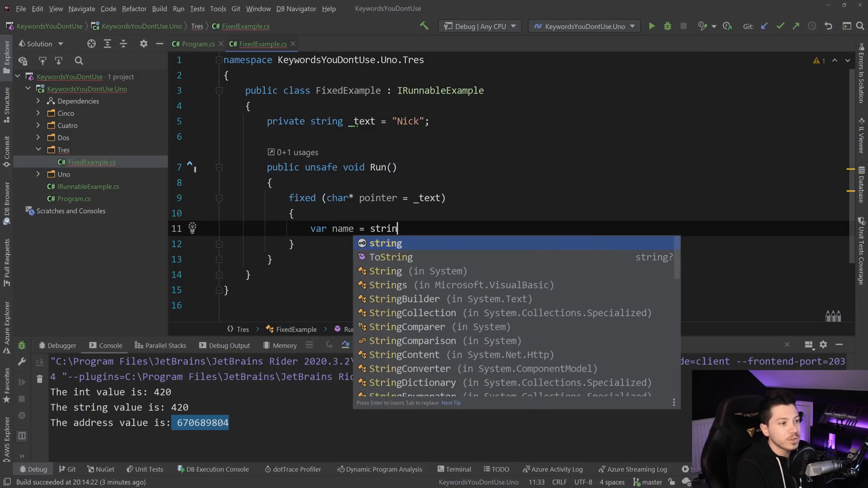
text(.Empty;)
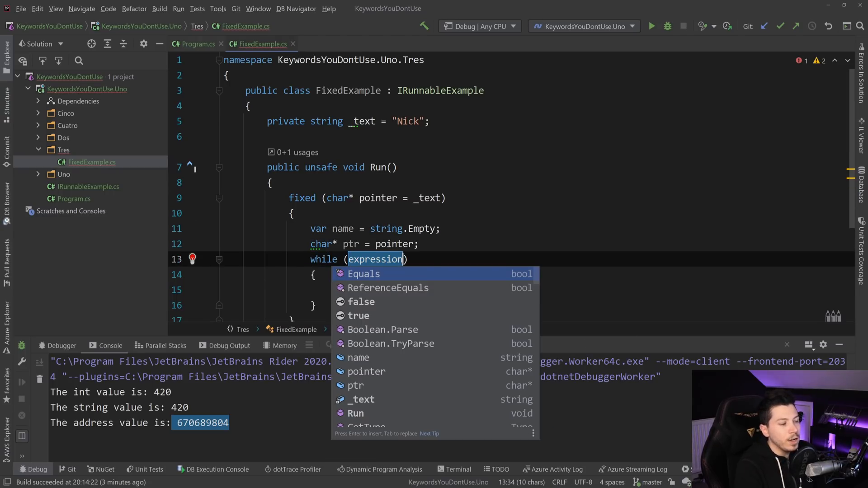
text(*)
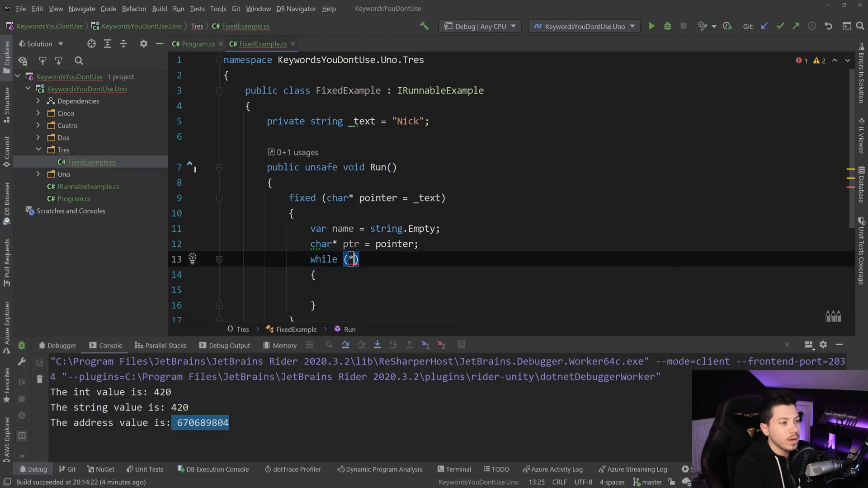
text(ptr)
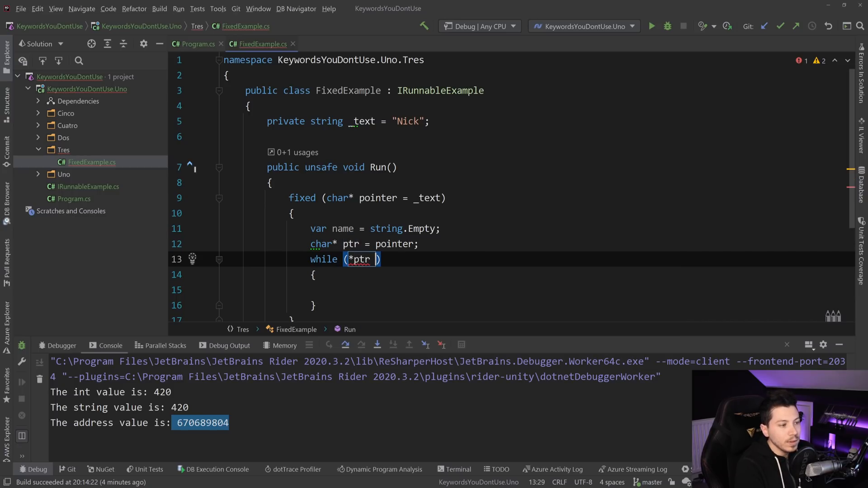
text(!= '\0')
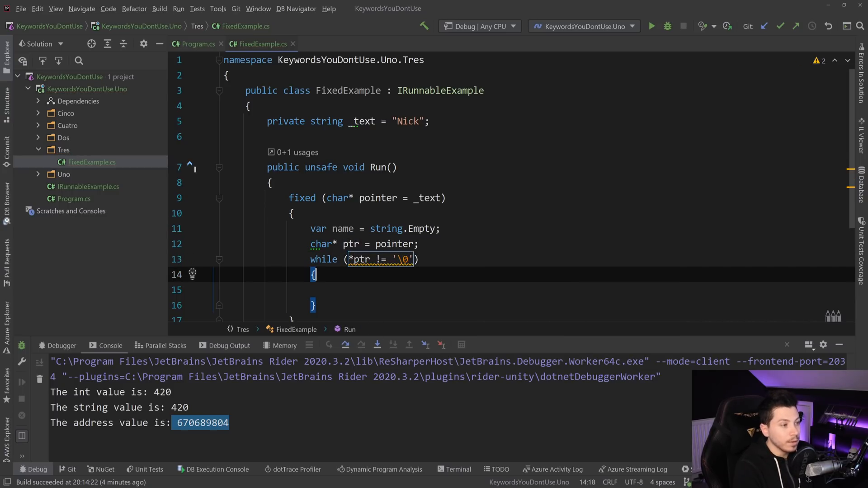
key(Enter)
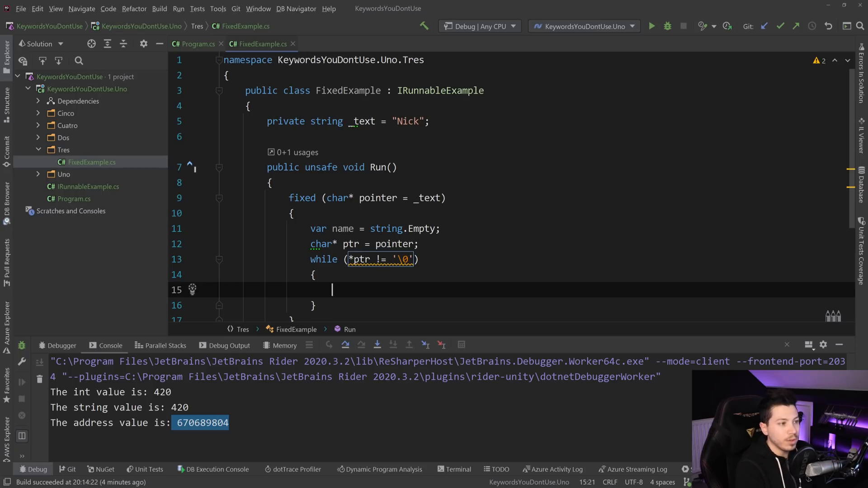
Inside the loop append *ptr to name and increment ptr
text(name =)
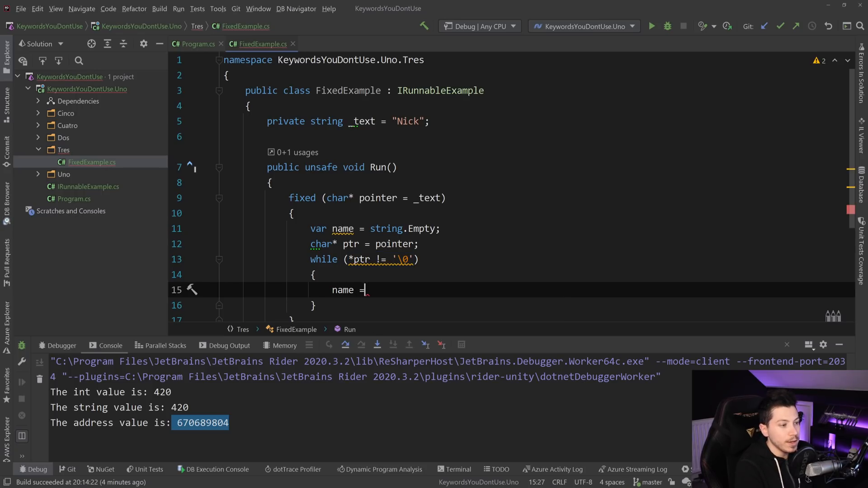
text(+= *ptr)
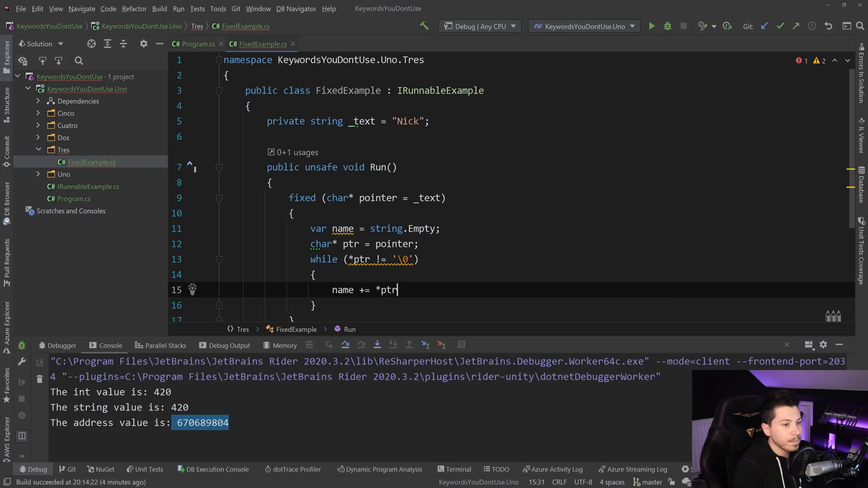
key(enter)
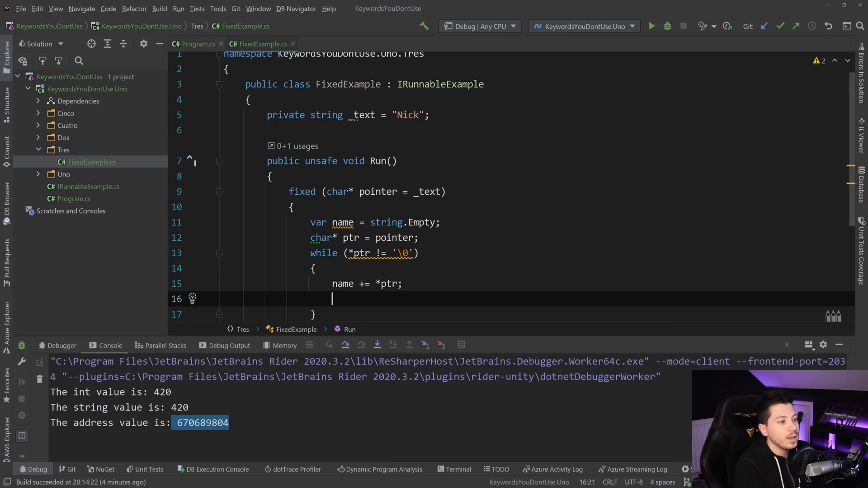
text(ptr;)
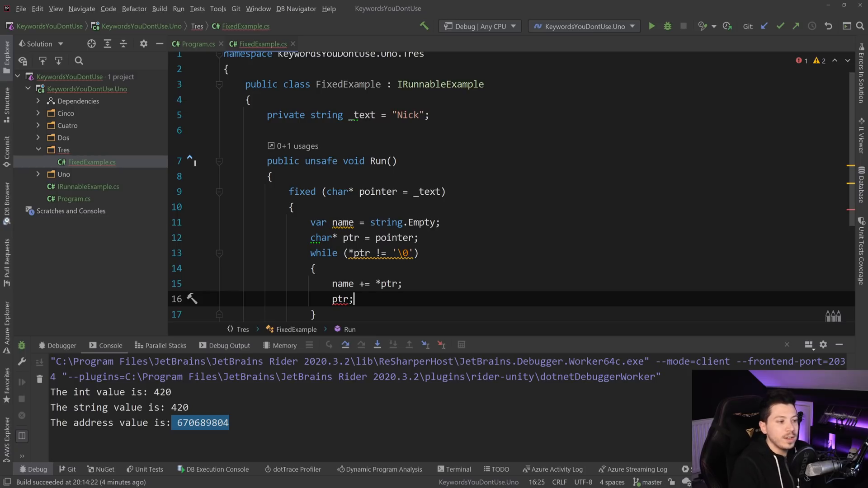
text(++)
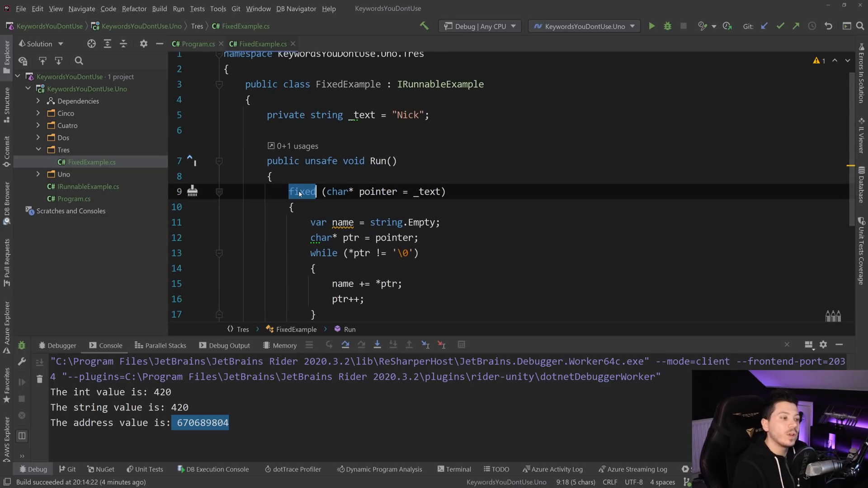
scroll(down, 3)
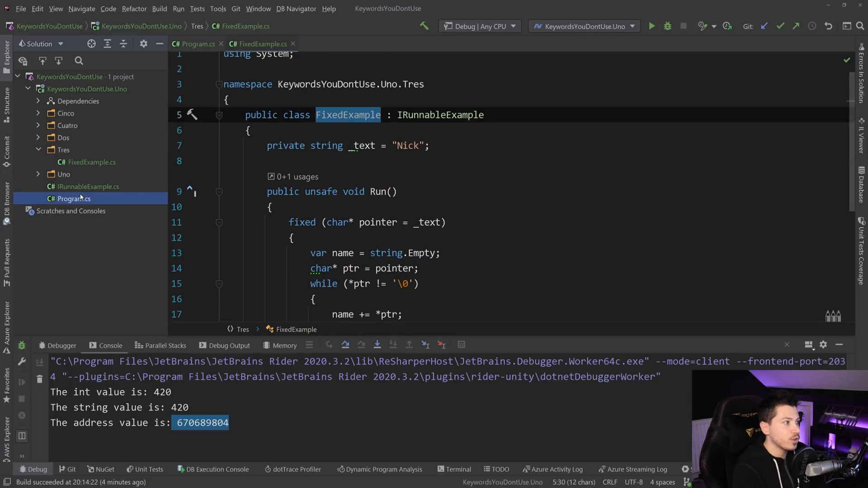
Select Program.cs and run it so the console prints "The name is: Nick"
click(73, 198)
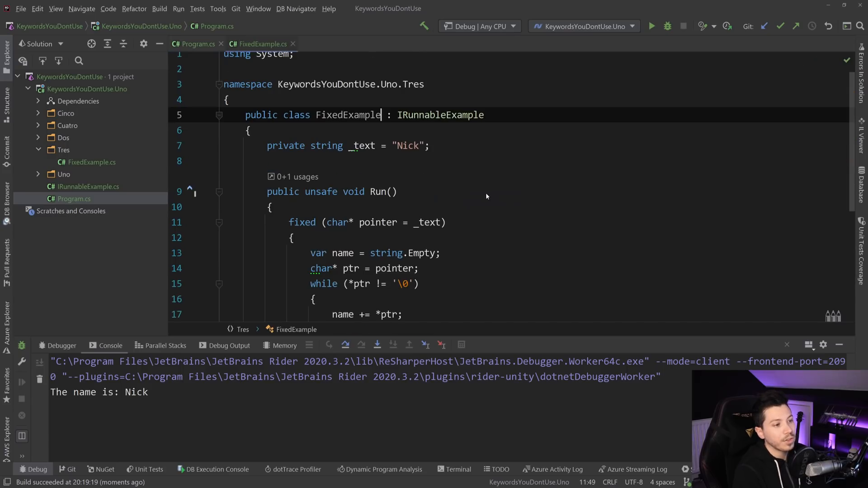
Step over the pointer loop in the debugger watching name build to "Nick", then move to SizeOfExample.cs
scroll(down, 3)
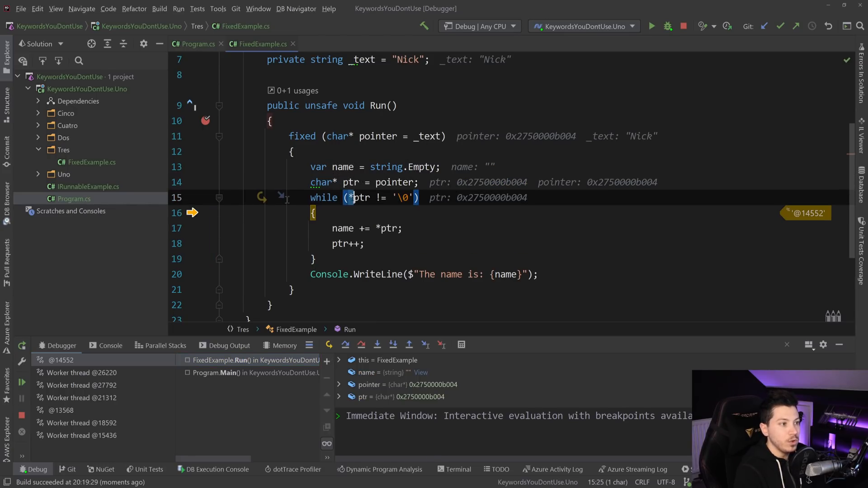
mouse_move(352, 198)
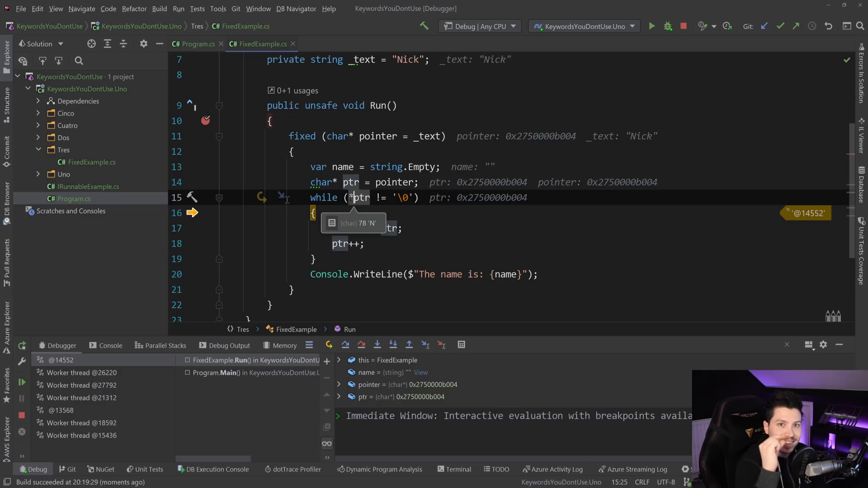
key(F10)
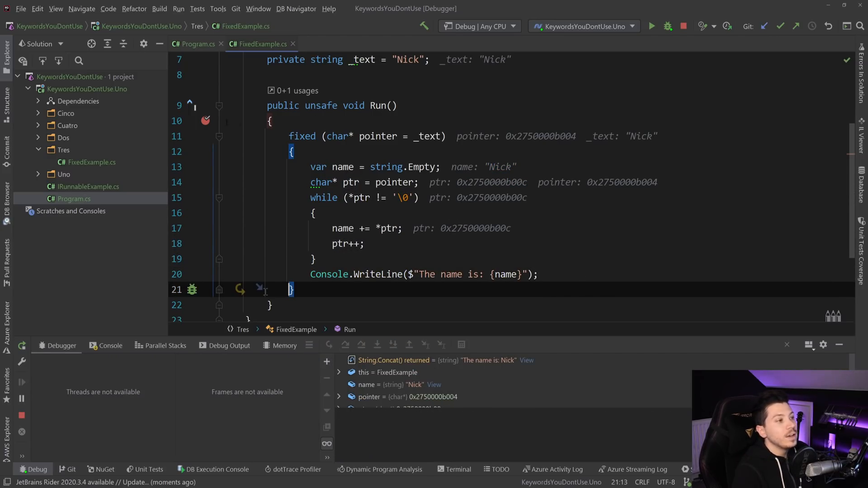
click(682, 26)
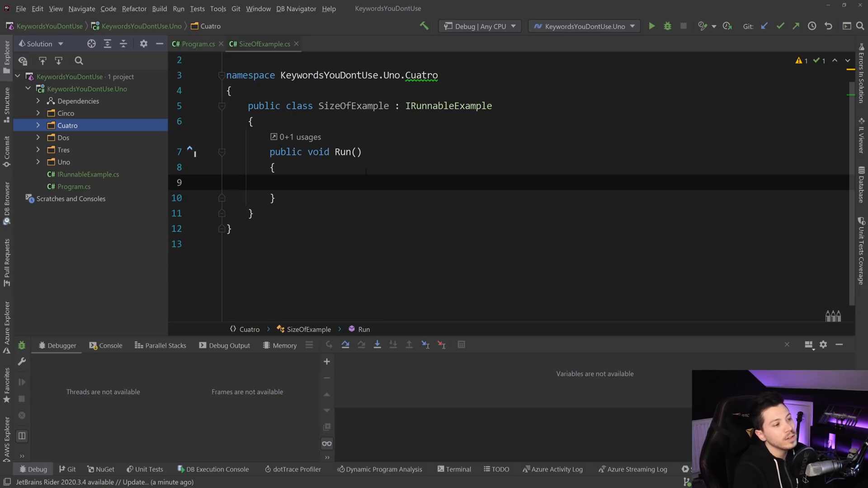
Write Console.WriteLine($"The size of a byte is: {sizeof(byte)}") in Run
text(so)
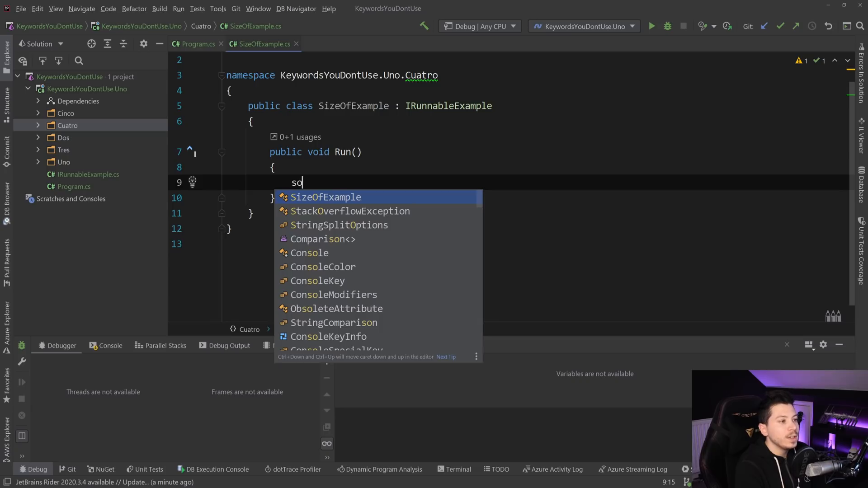
text(ize)
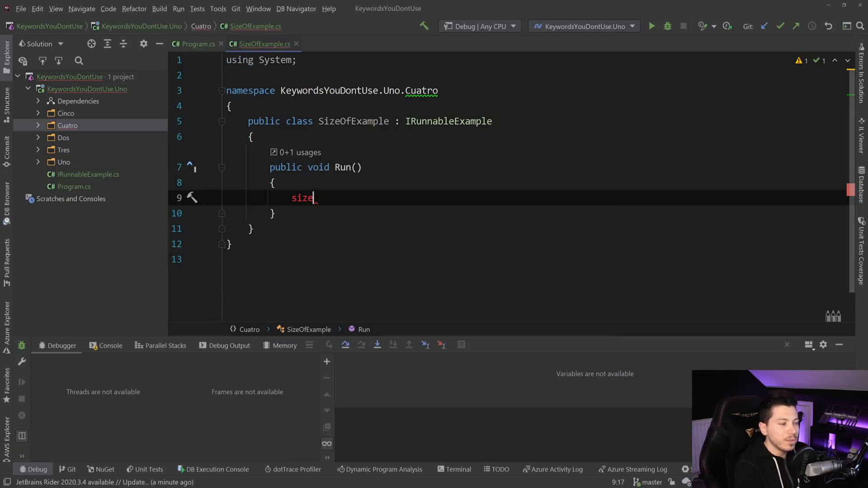
text(if)
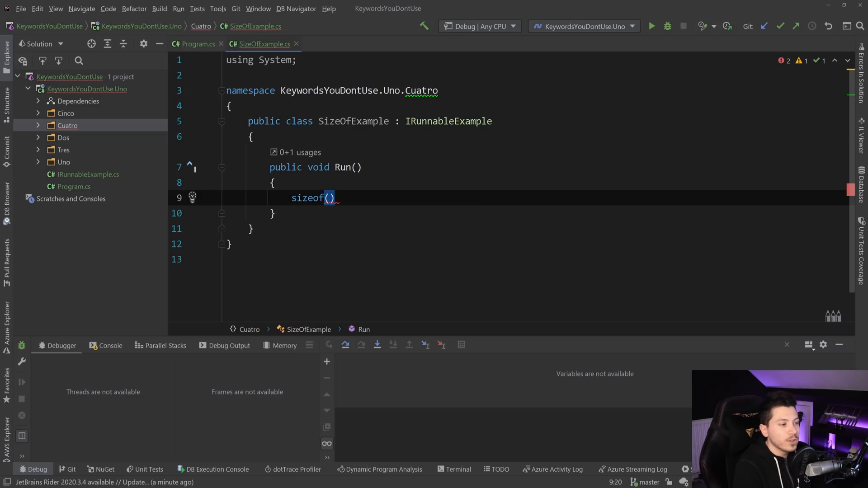
text(byte)
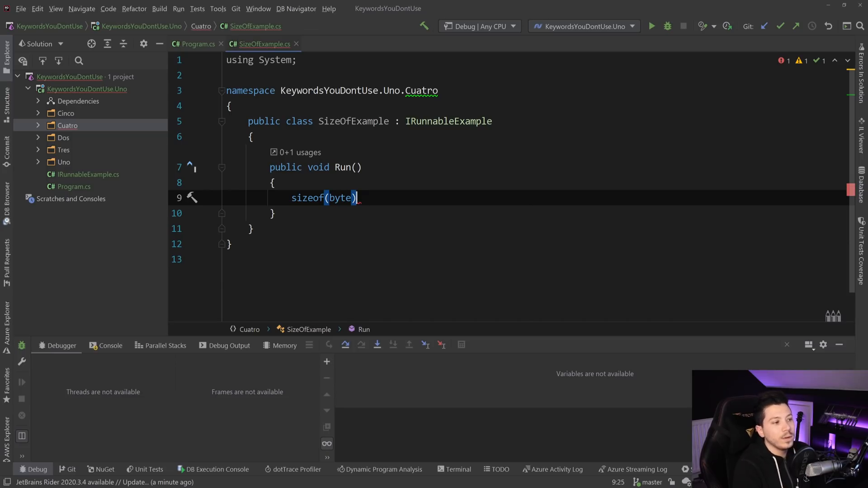
text(Console.WriteLine($"");)
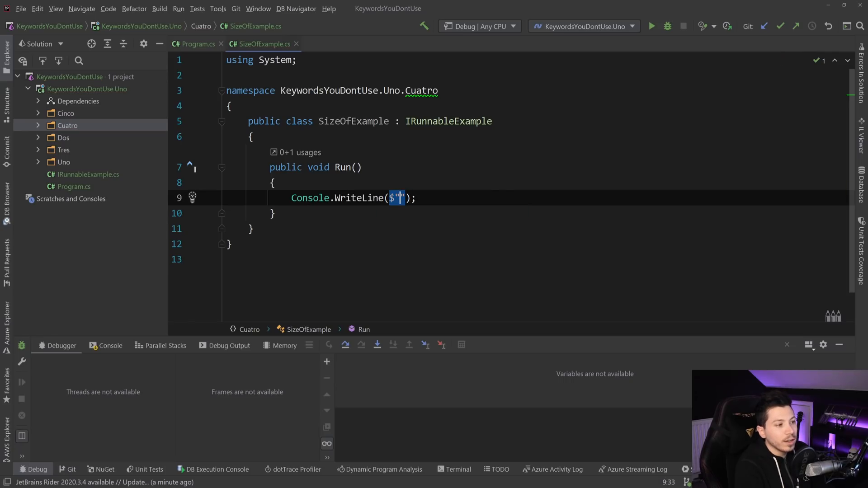
text(The size of a)
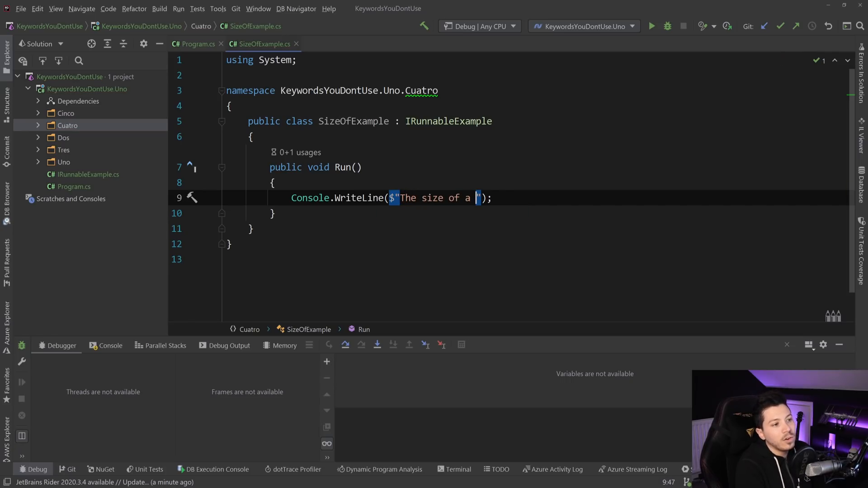
text(byte is: {sizeof(byte)
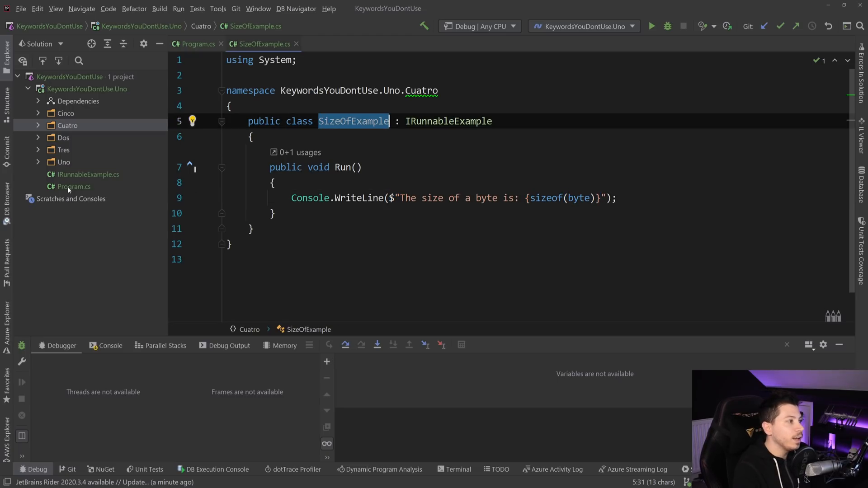
Run the project printing "The size of a byte is: 1", then return to SizeOfExample.cs
click(652, 26)
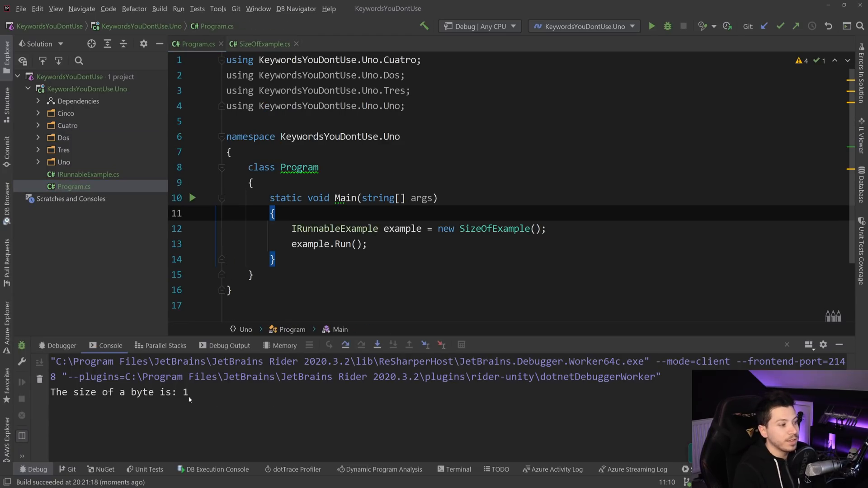
click(260, 44)
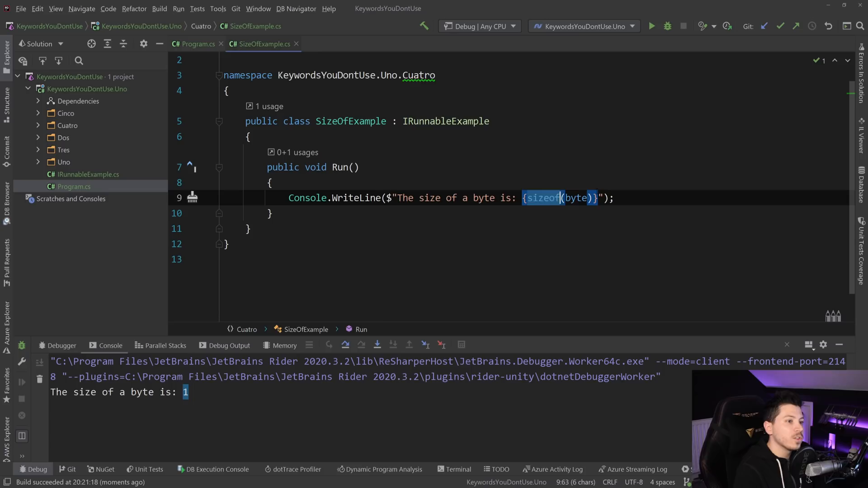
text(Sin)
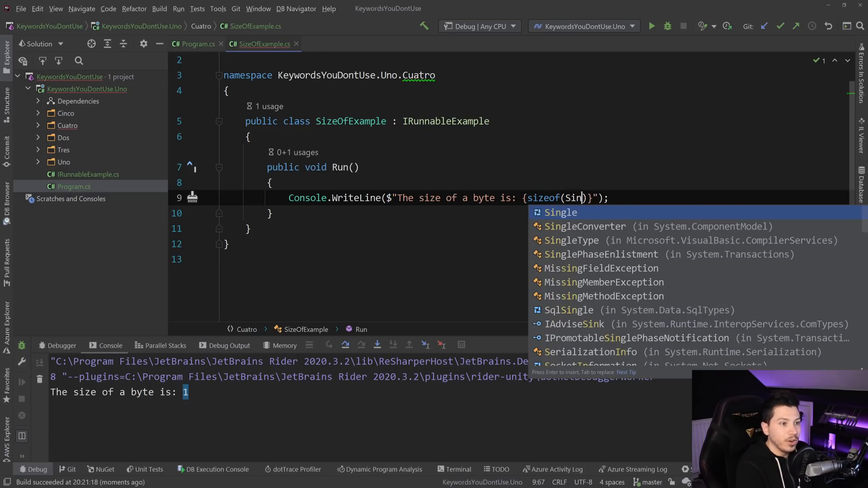
text(izeOfExample)
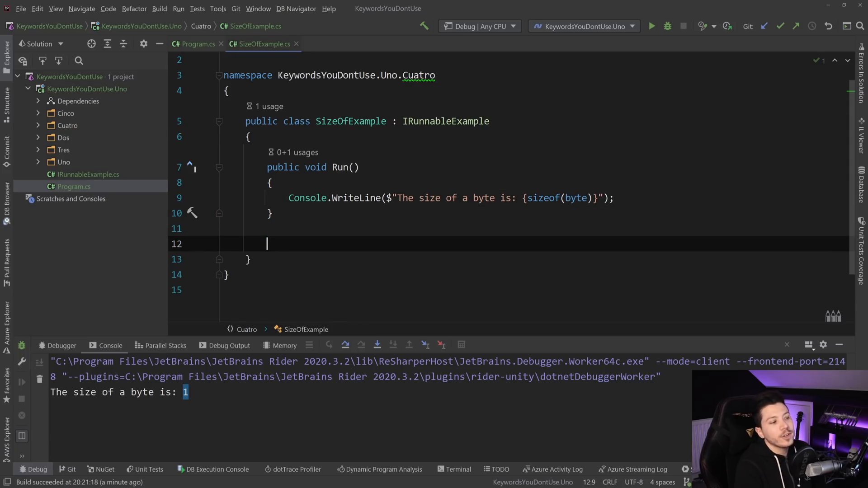
Write public static unsafe void DisplaySizeOf<T>() where T : unmanaged printing typeof(T) and sizeof(T)
text(public static)
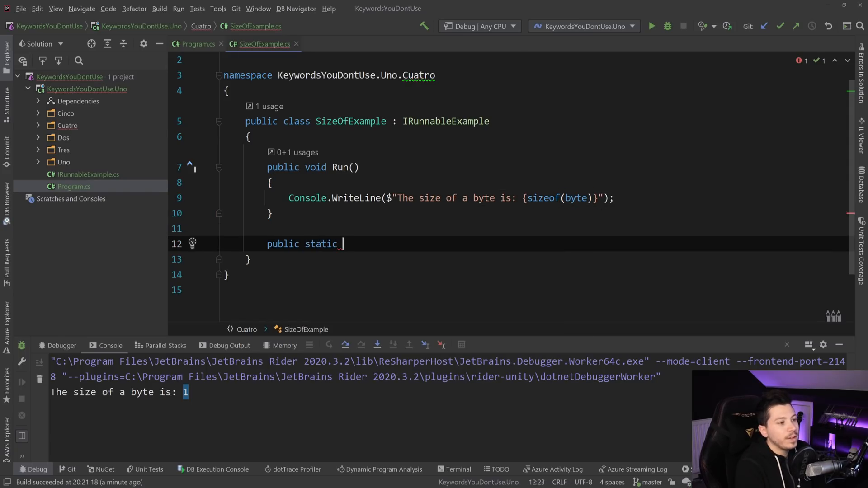
text(unsafe void Di)
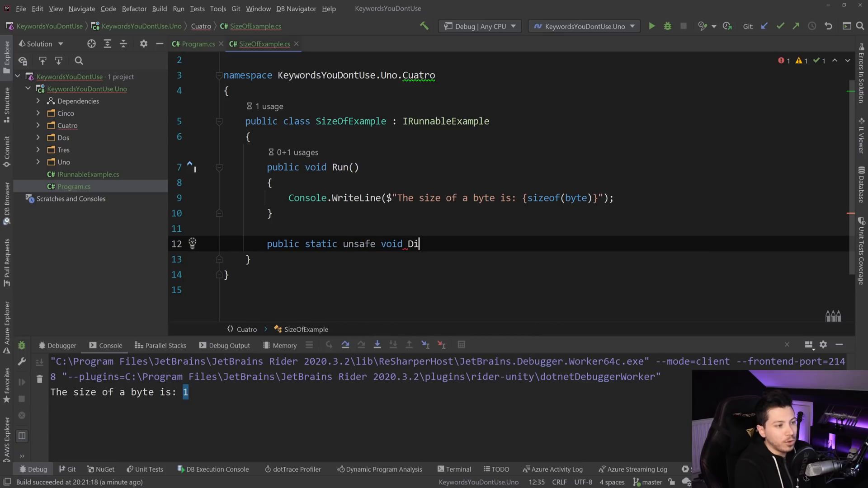
text(splaySizeOf)
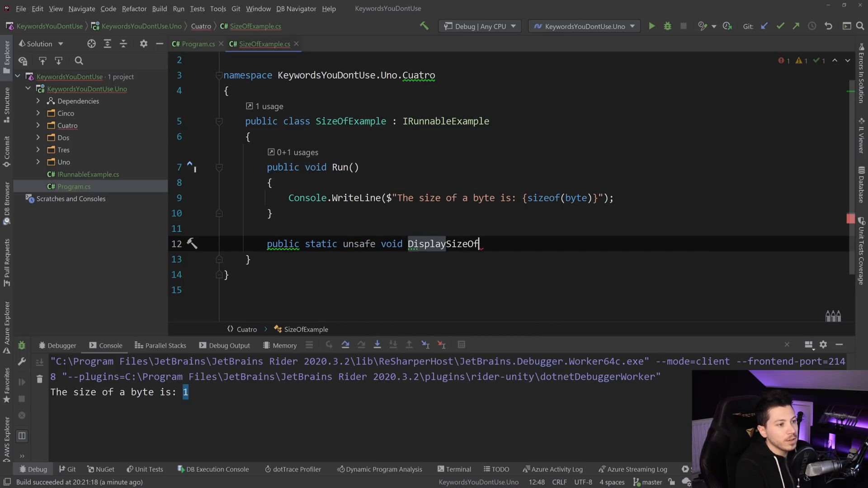
text(<T>()
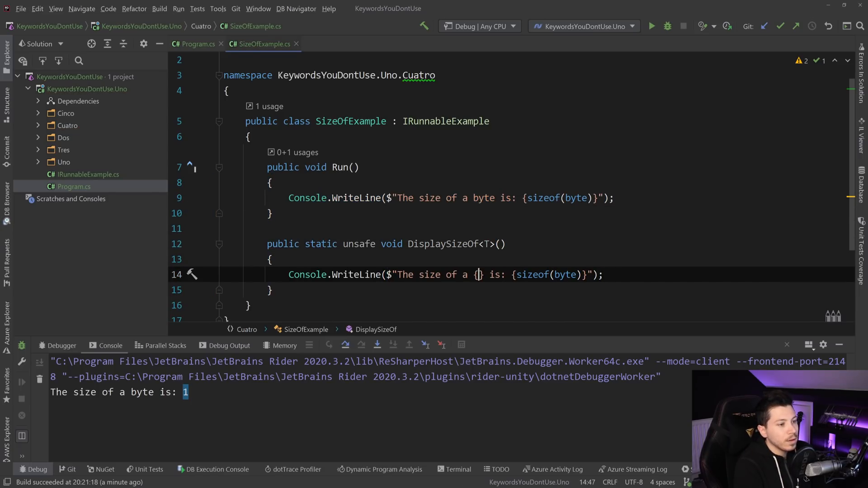
text(typeof(T)
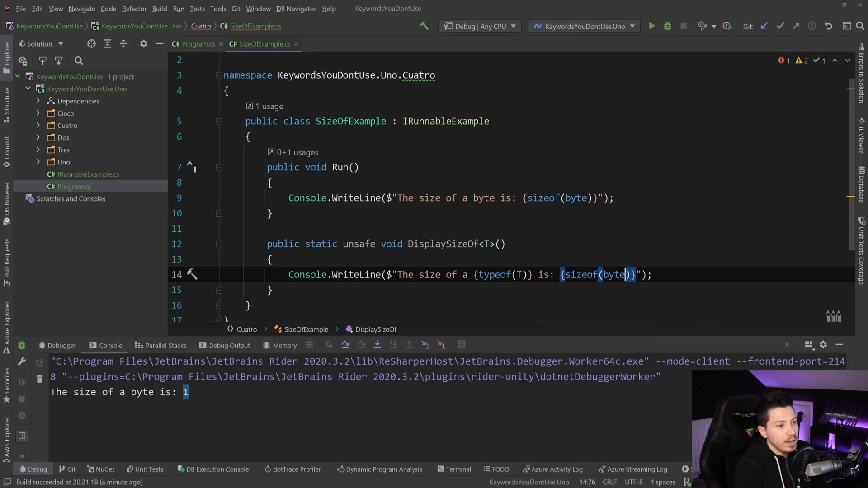
text(T)
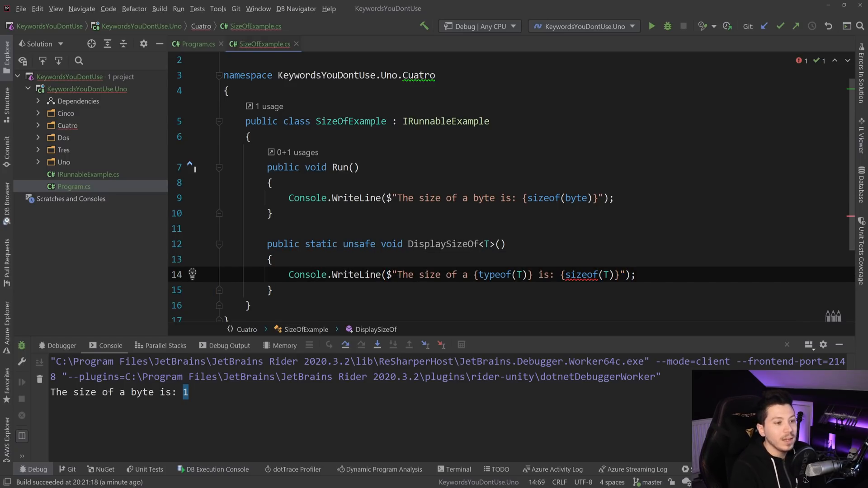
text(w)
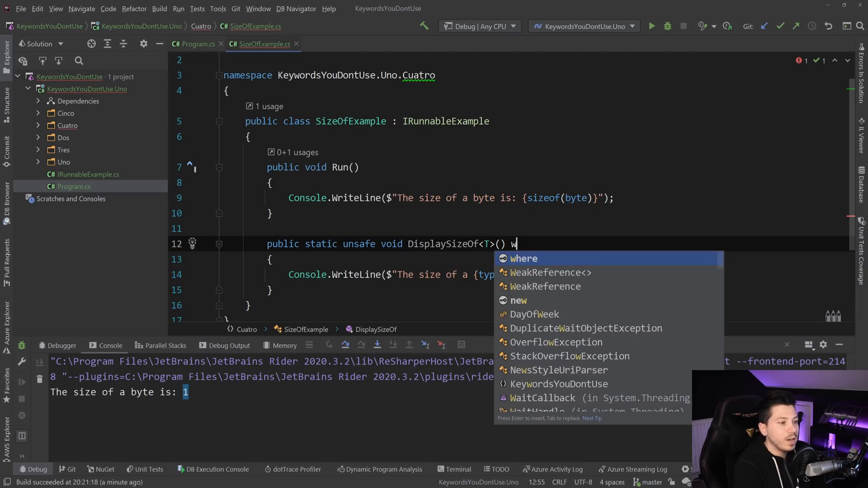
text(here T : unmanaged)
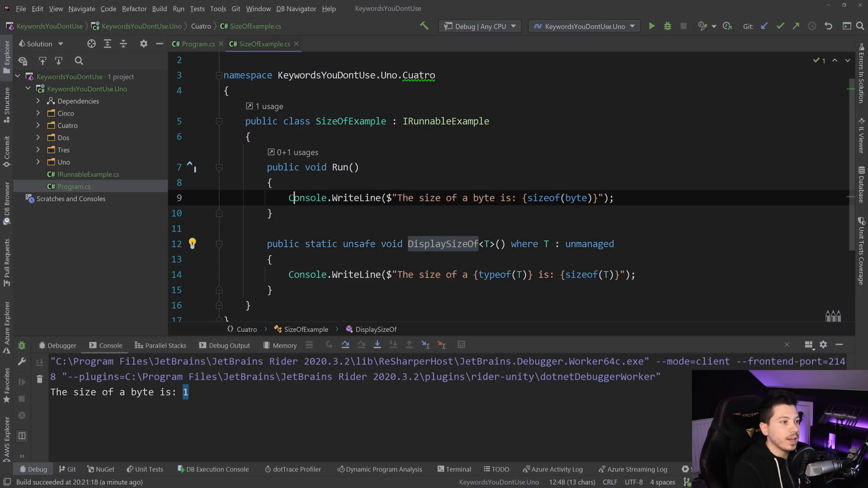
Call DisplaySizeOf for byte, bool and int in Run and run to show sizes 1, 1 and 4
text(DisplaySizeOf)
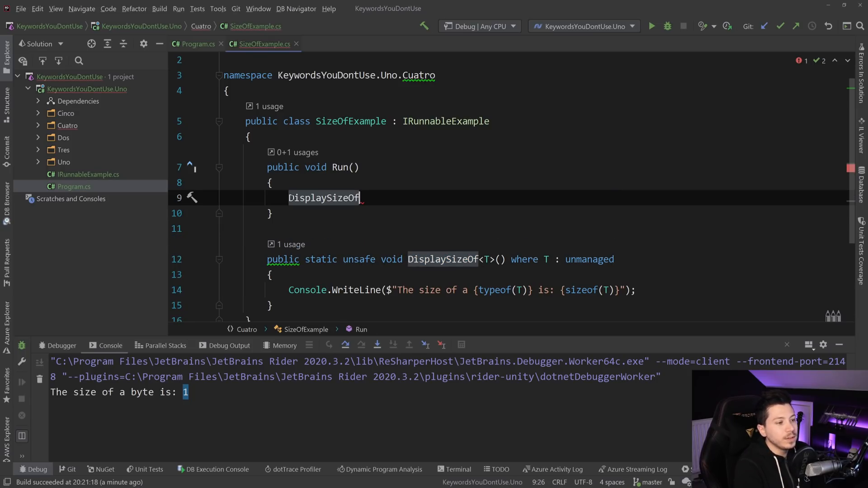
text(<>)
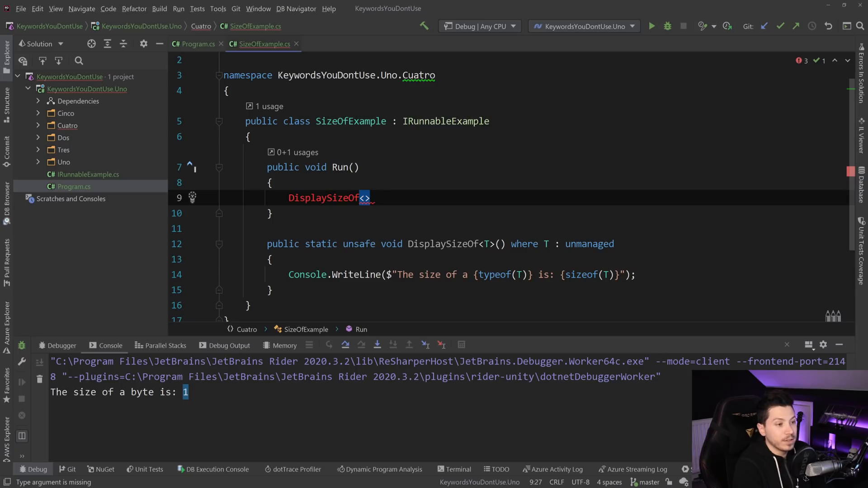
text(byte)
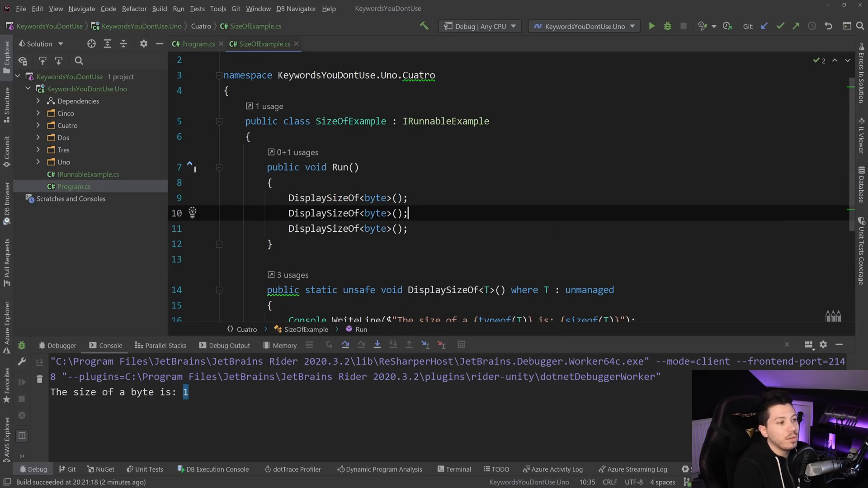
text(bool)
click(348, 229)
text(in)
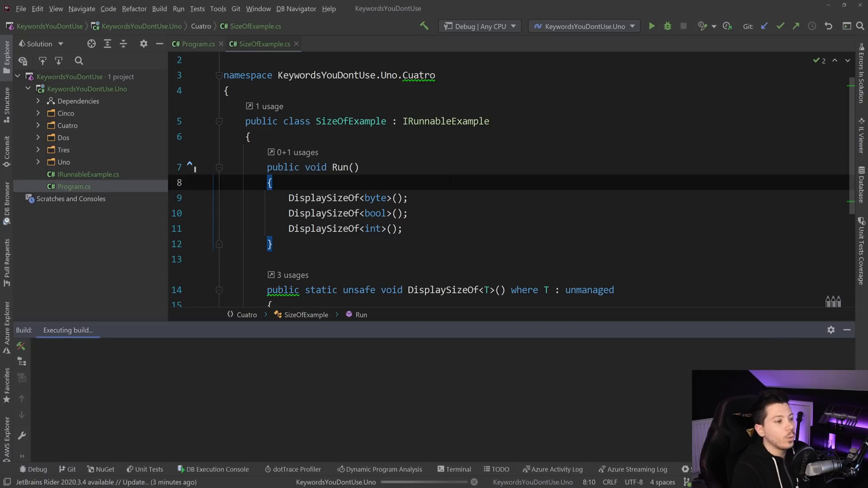
click(668, 26)
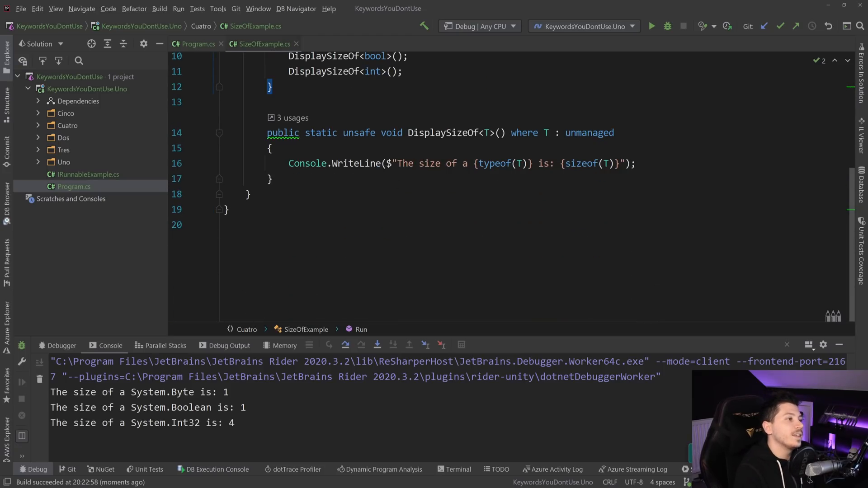
Declare a public struct Point with a public double X { get; init; } property
text(public s)
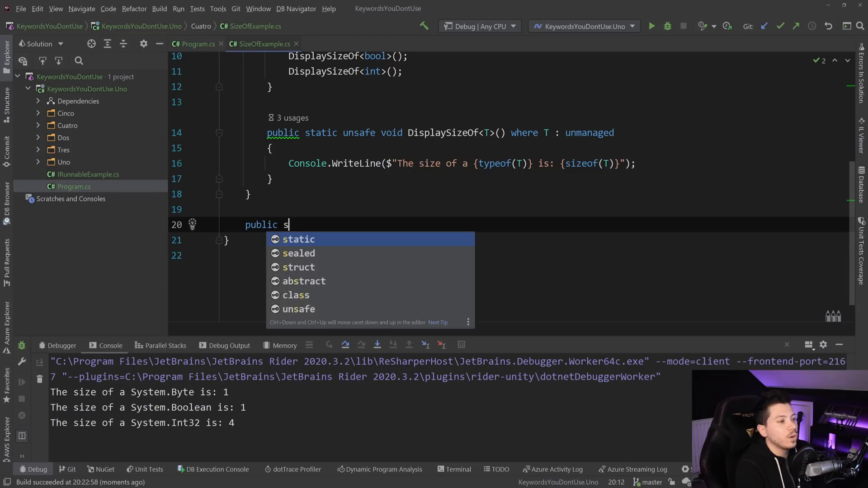
text(truct)
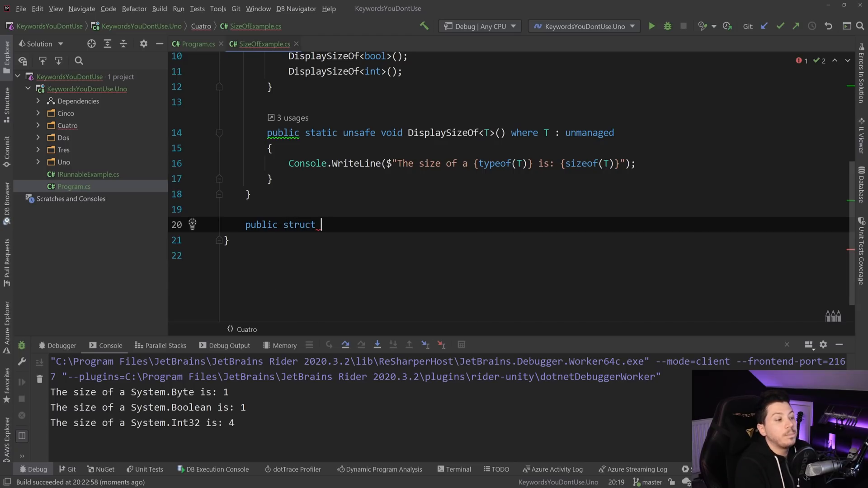
text(Point)
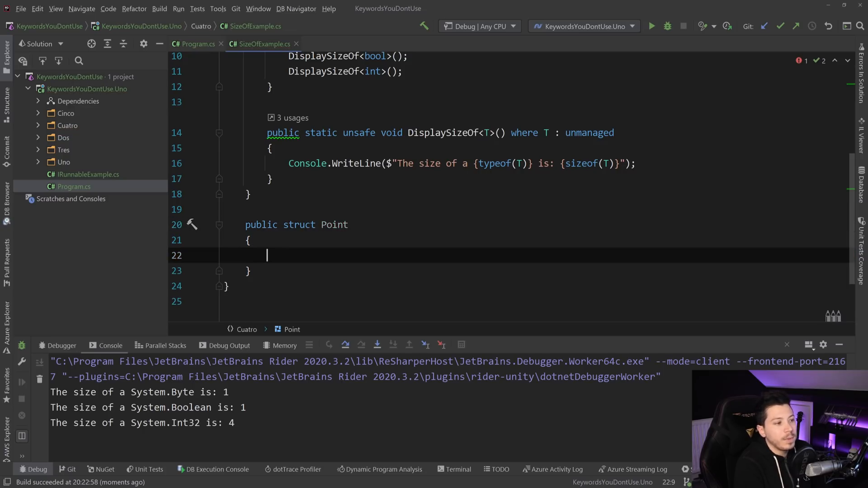
text(public double X { get; init; })
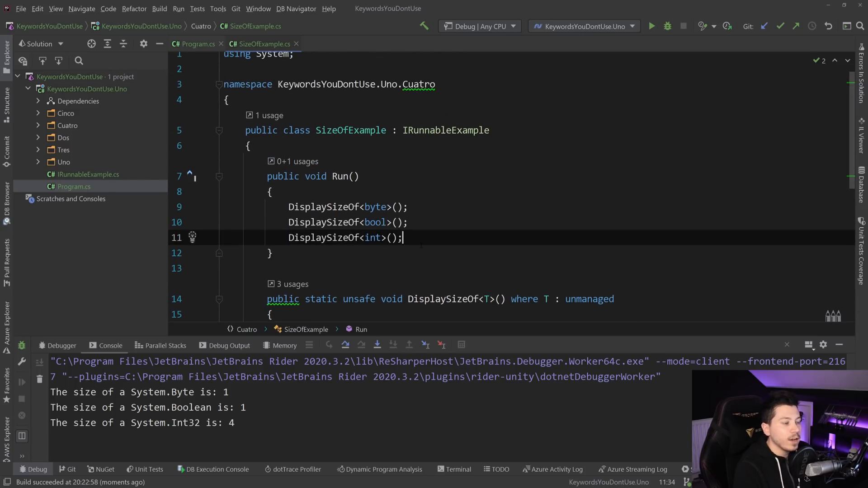
Add DisplaySizeOf calls for Point and double and run the project
text(DisplaySizeOf<int>();)
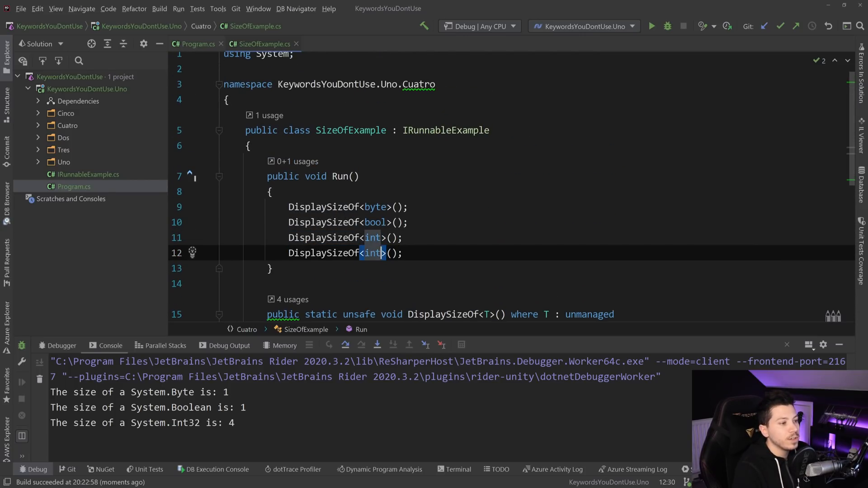
text(Point)
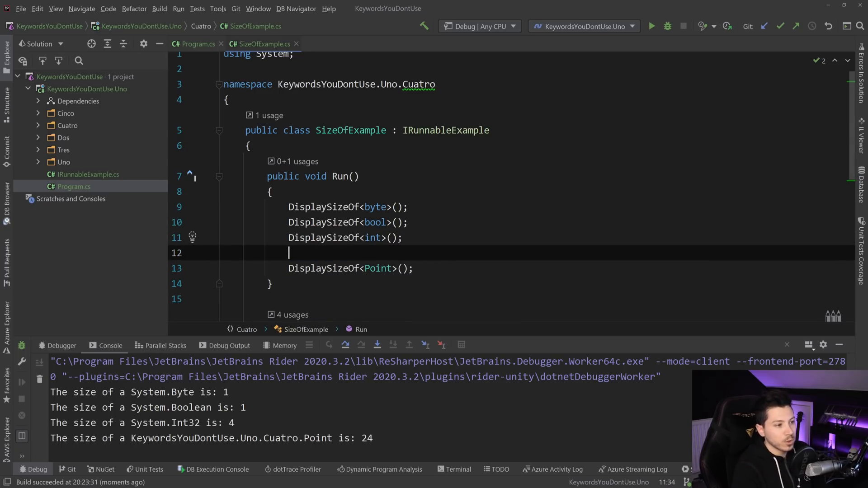
text(dpu>();)
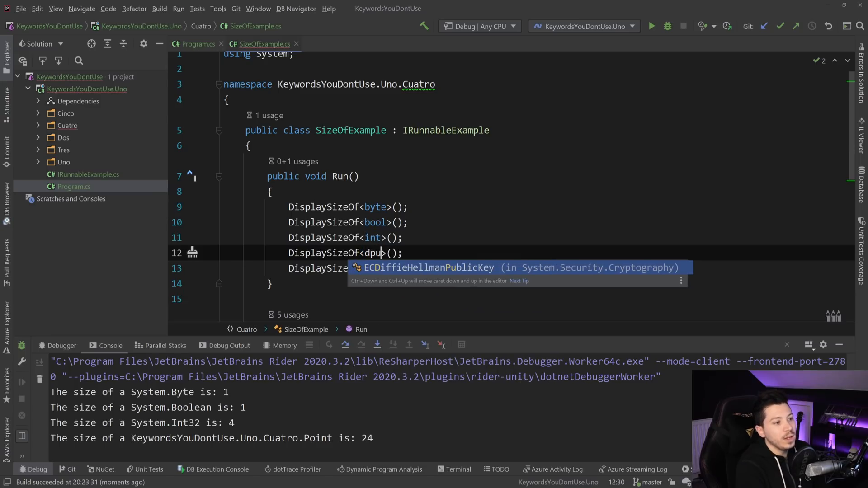
text(double)
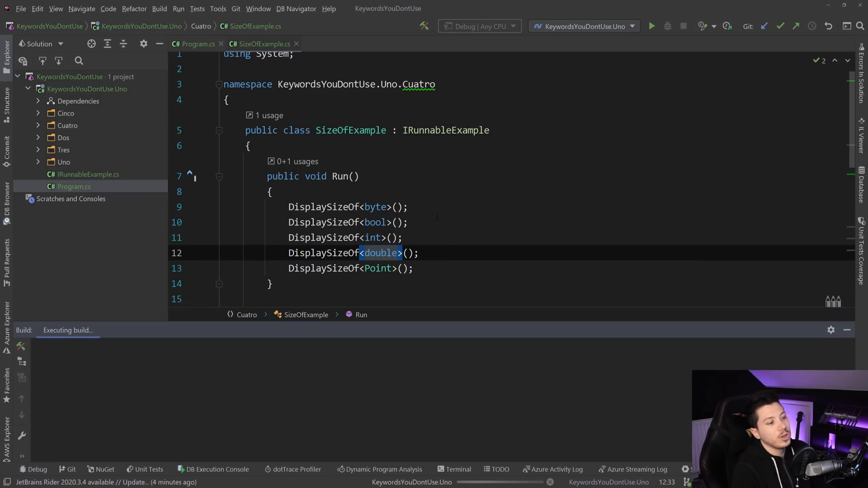
click(652, 26)
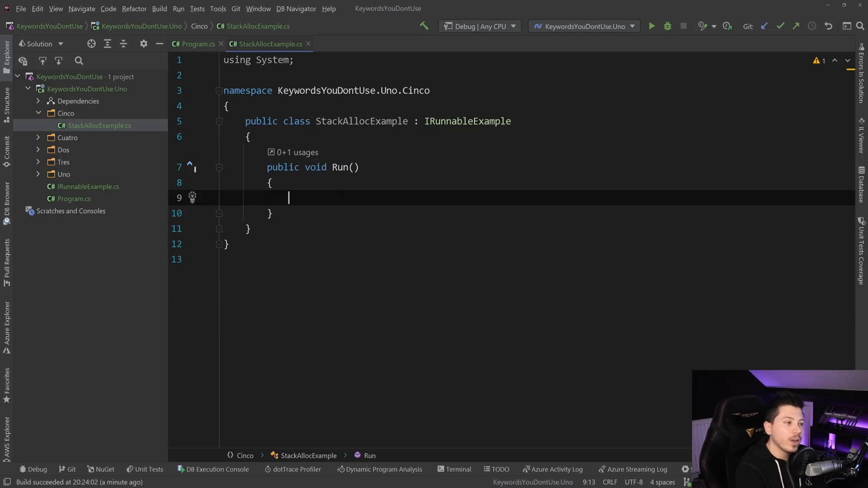
Declare Span<int> numbers = stackalloc int[] { 4, 2, 0 } inside Run
text(stackalloc)
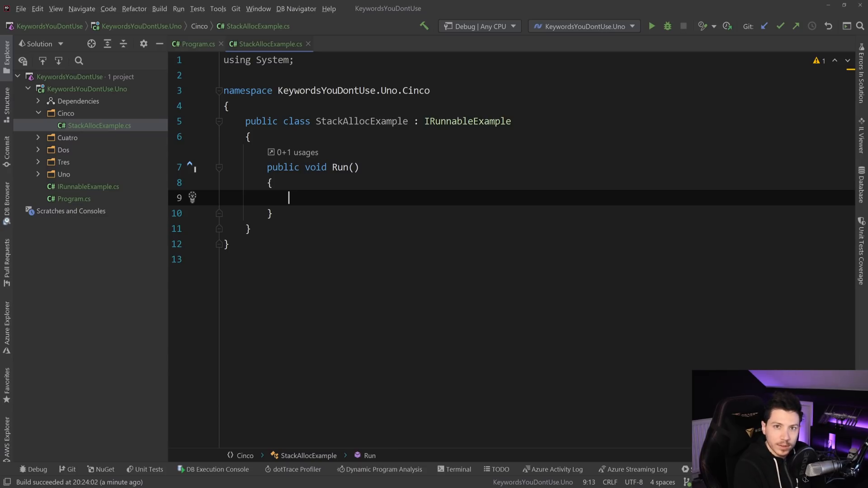
text(Span<>)
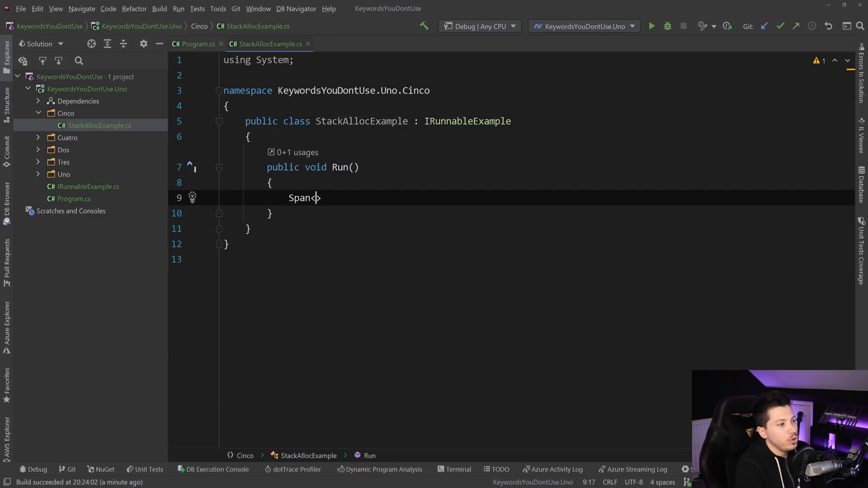
text(int>)
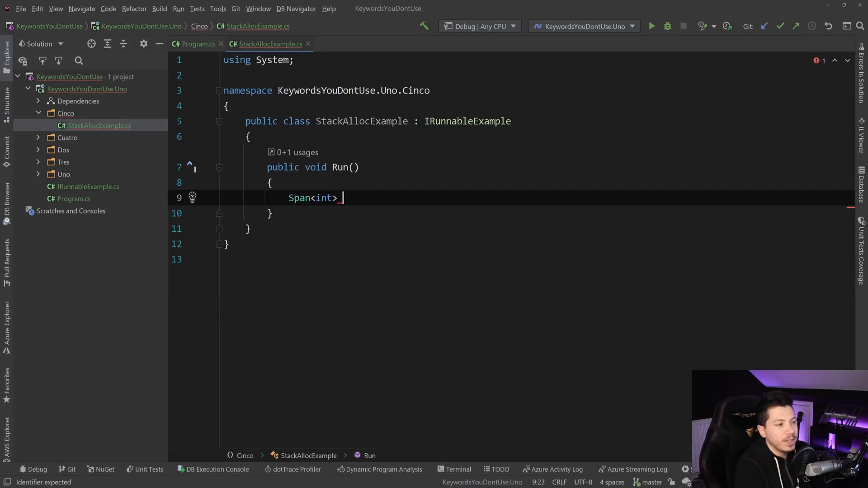
text(number)
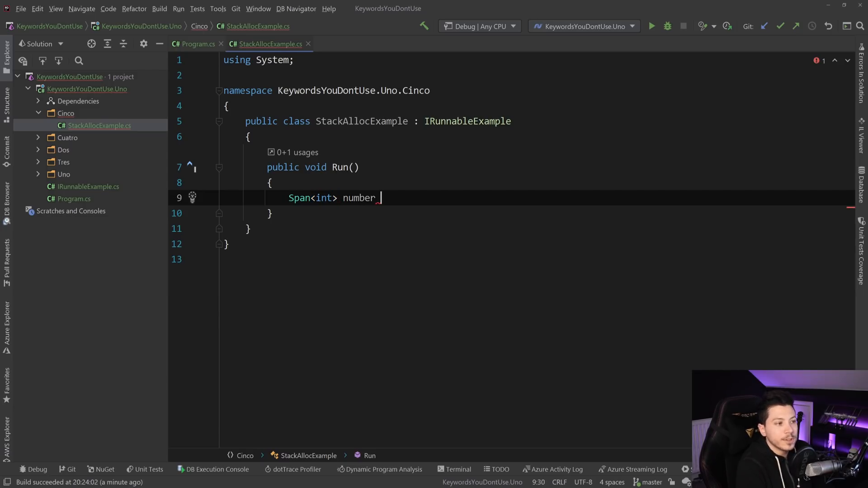
text(s = stackalloc int[]{)
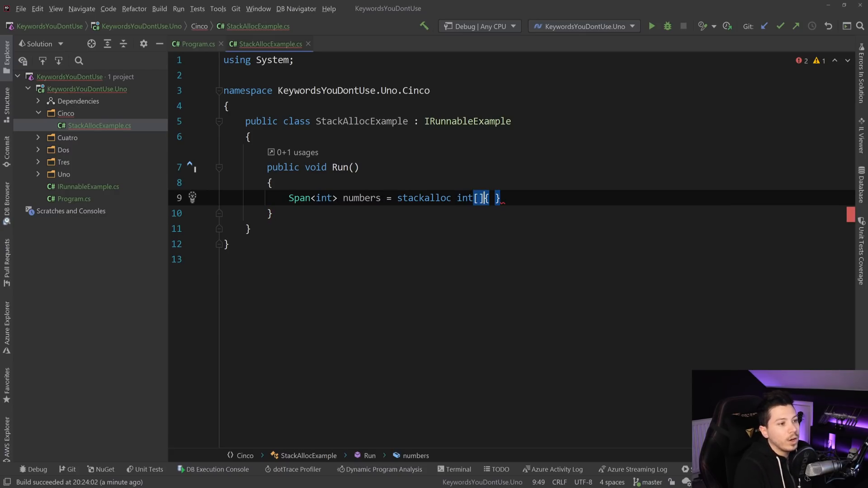
text(4m)
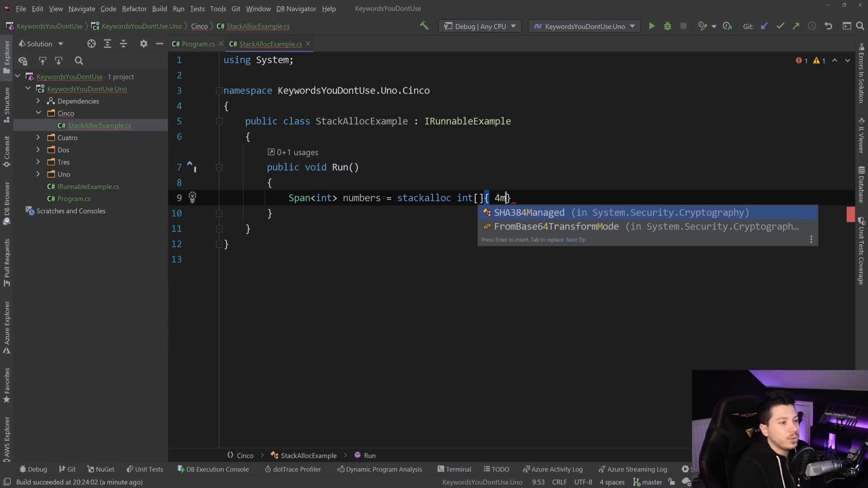
text(, 2, 0)
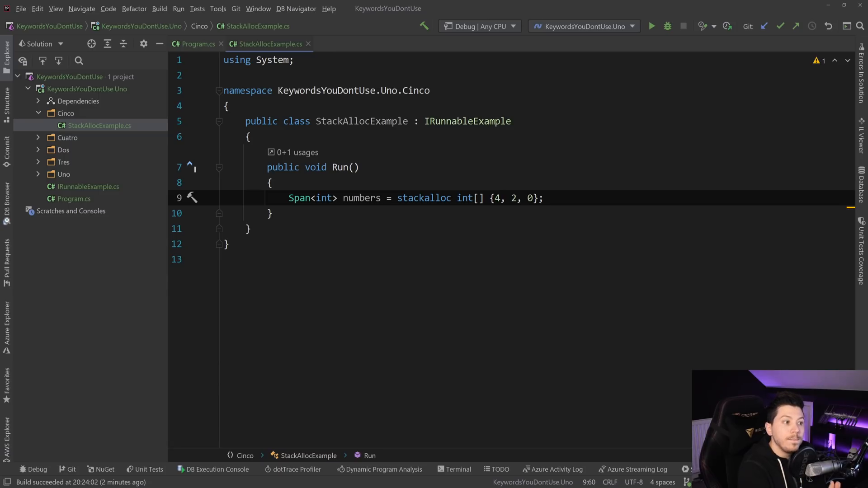
click(544, 198)
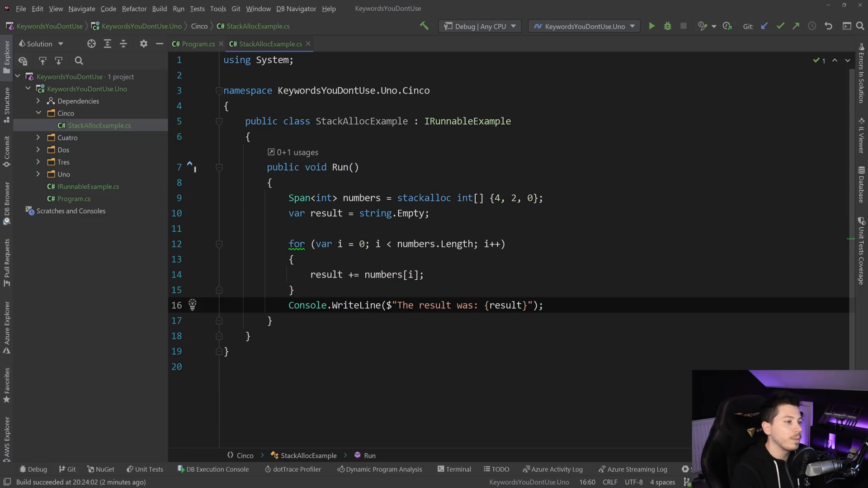
Select the StackAllocExample class name to reuse it in Program.cs
double_click(361, 105)
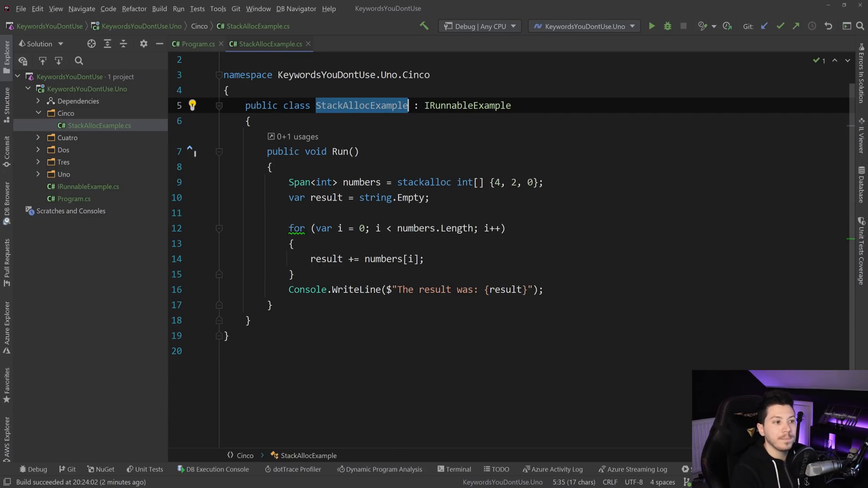
Switch Program.cs to new StackAllocExample() and run it to print "The result was: 420"
click(324, 182)
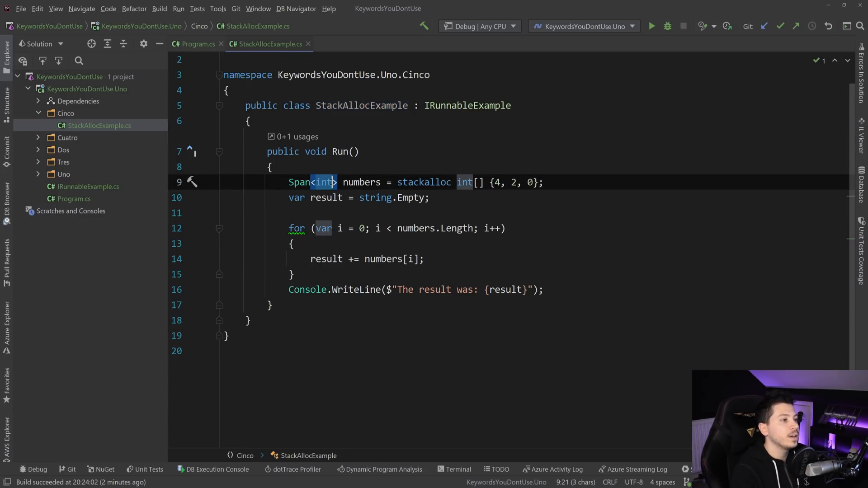
click(195, 44)
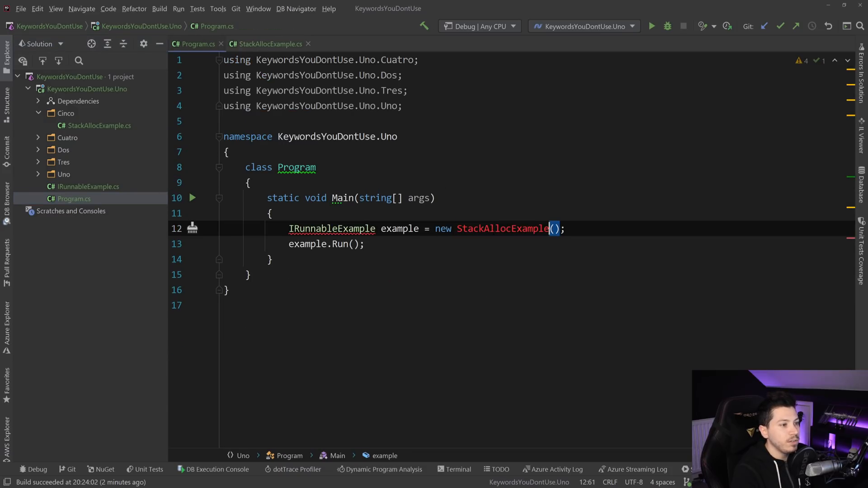
click(268, 43)
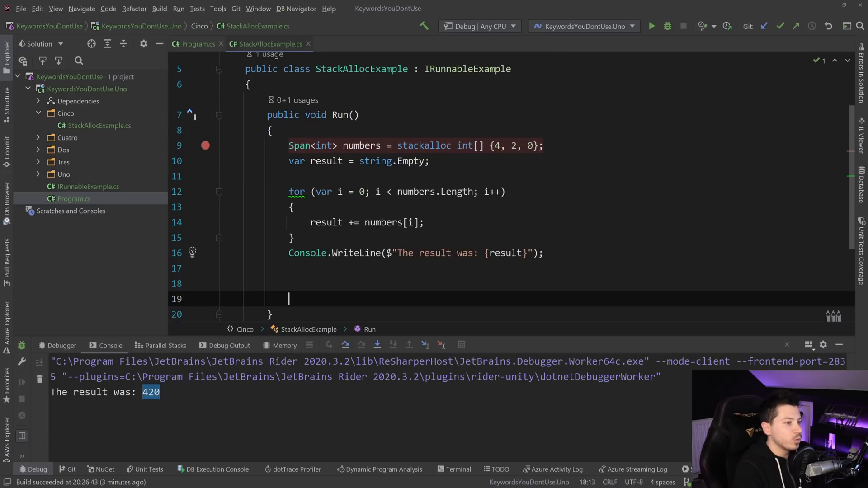
Declare Span<byte> bytes = numbers.Length <= 128 ? stackalloc byte[numbers.Length] : new byte[numbers.Length];
text(Span)
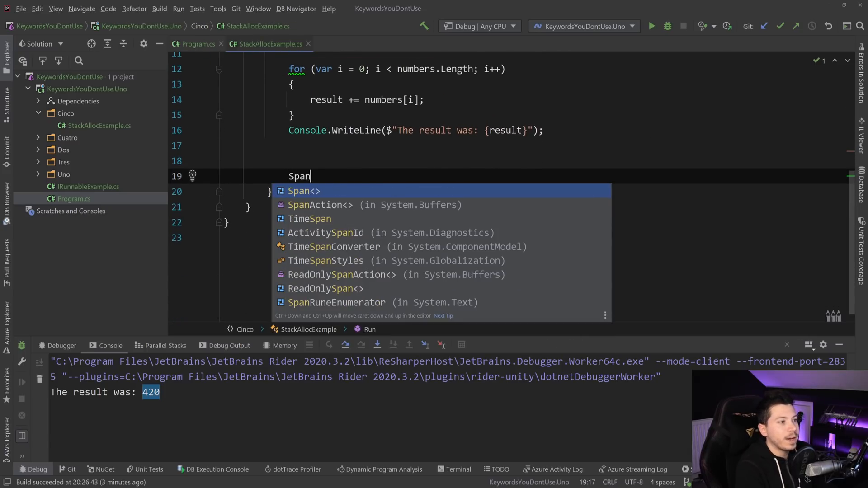
text(<byte>)
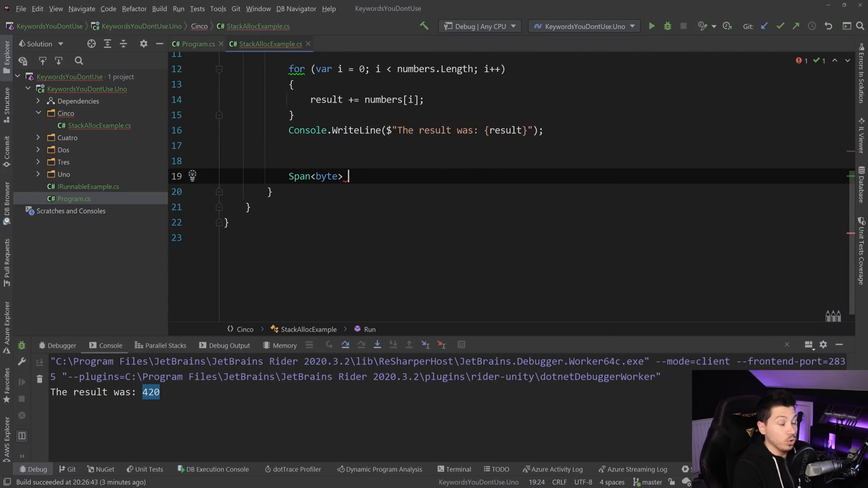
text(bytes =)
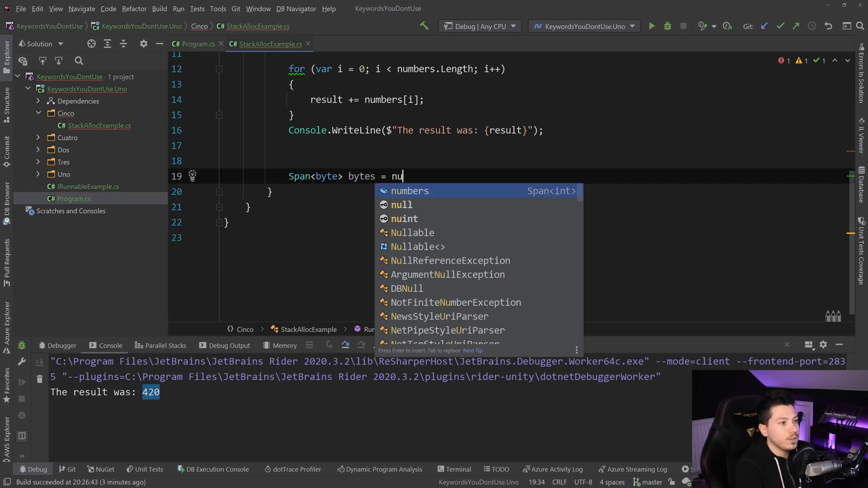
text(numbers.Length <)
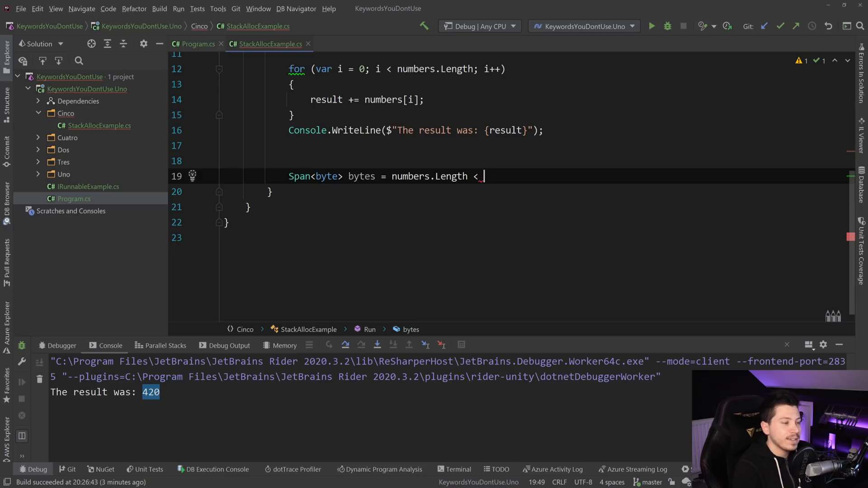
text(128)
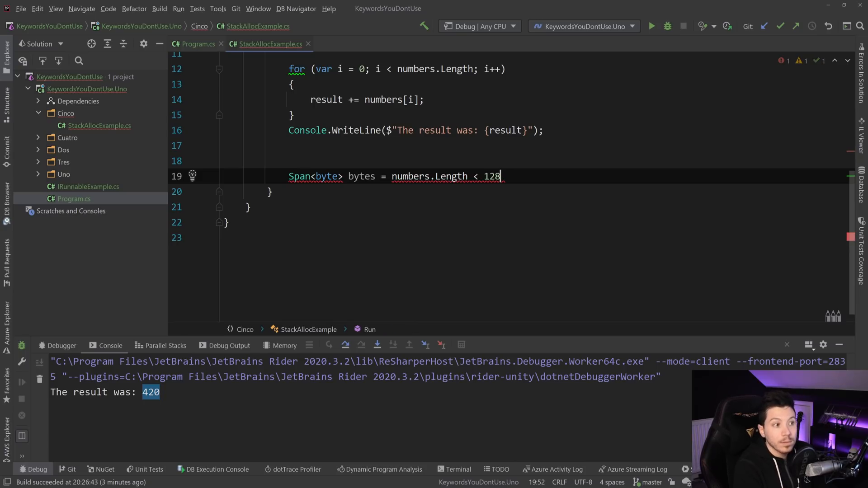
text(=)
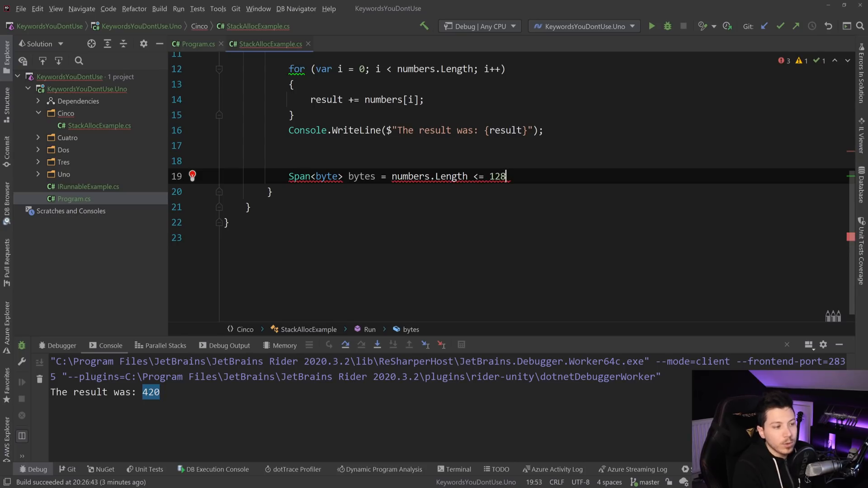
text(?)
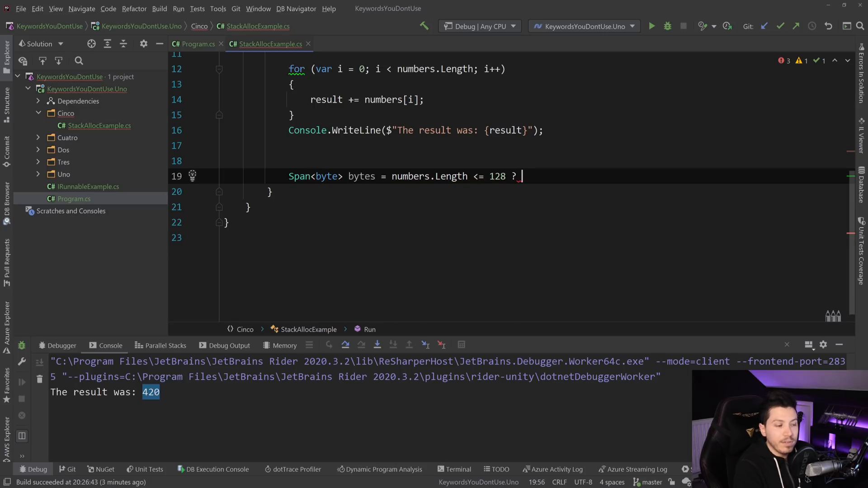
text(stackalloc byte[)
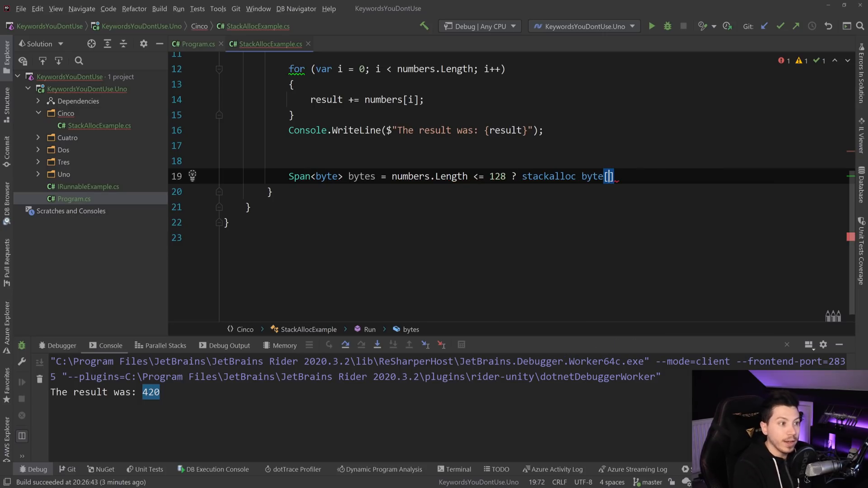
text(numbers.Length)
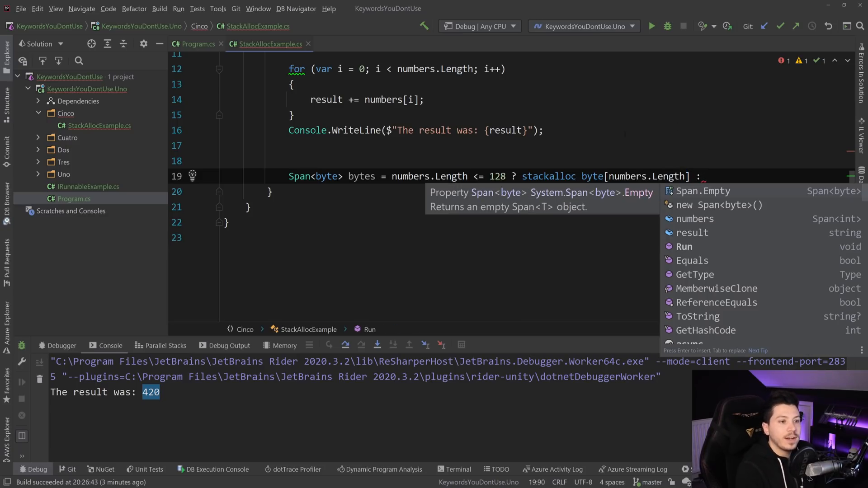
text(byte[numbers.Length];)
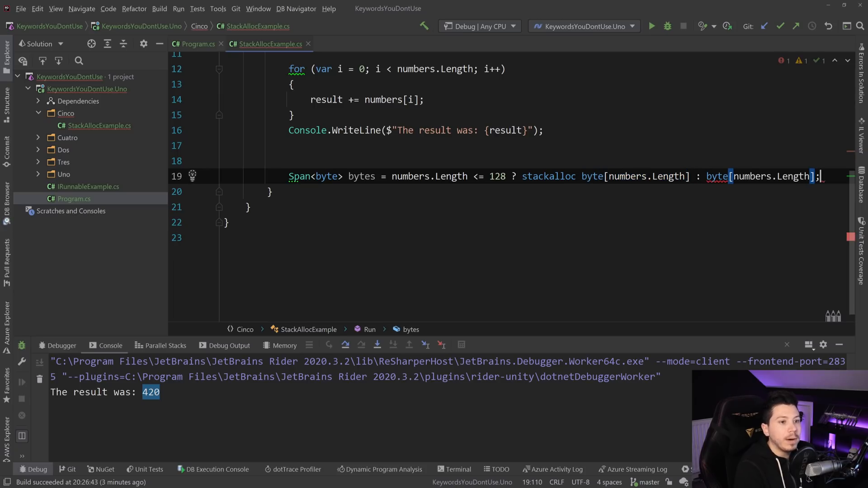
text(new)
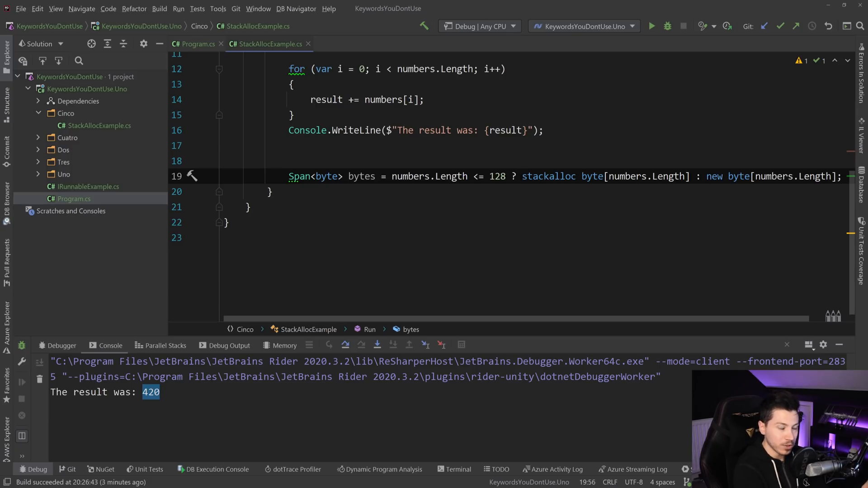
click(521, 176)
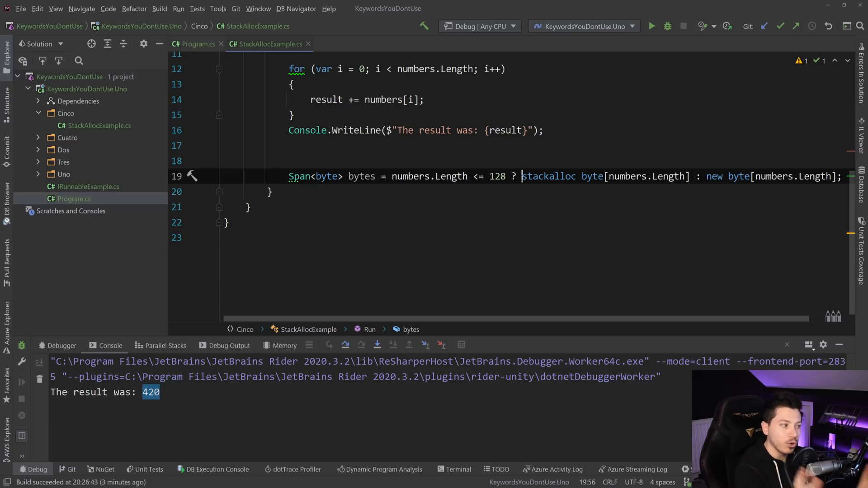